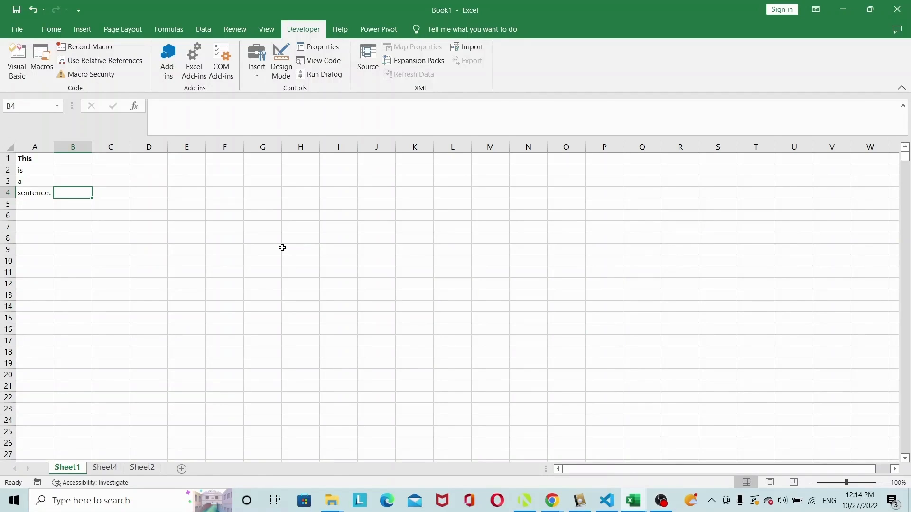
{"action": "mouse_move", "coordinate": [357, 186]}
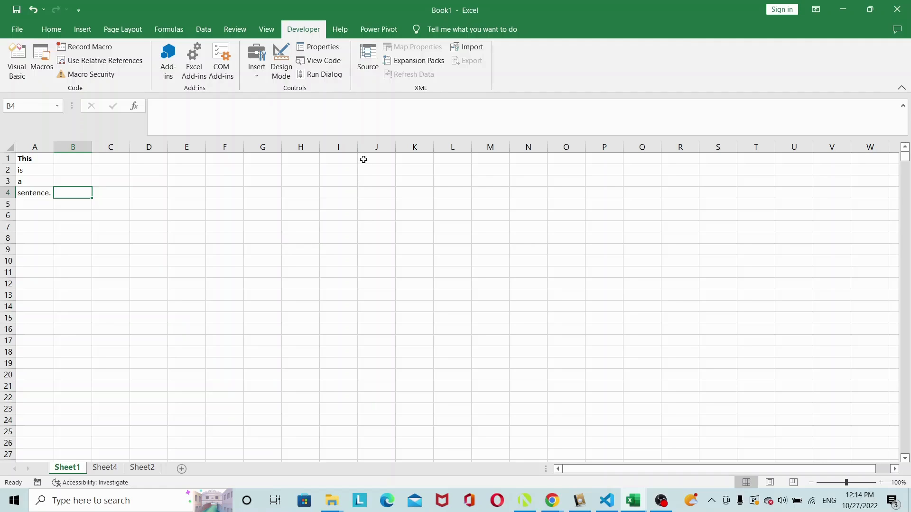
{"action": "mouse_move", "coordinate": [213, 165]}
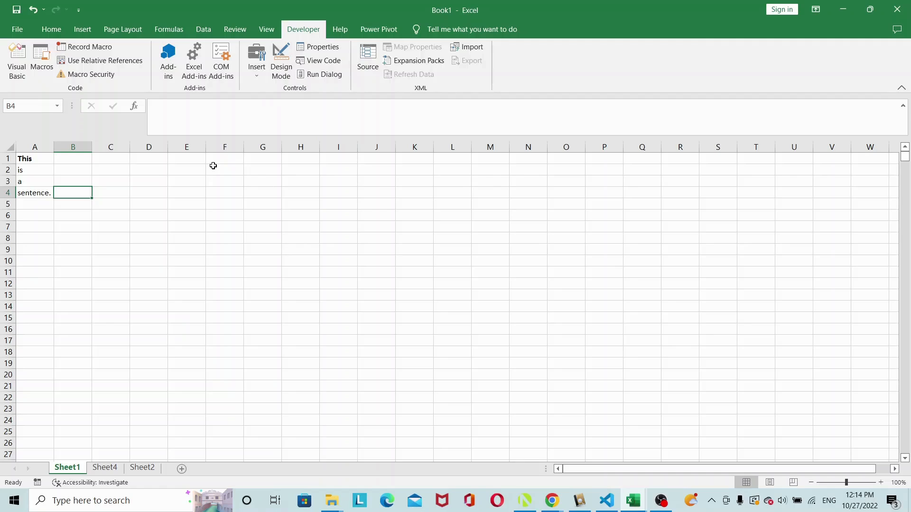
{"action": "mouse_move", "coordinate": [73, 146]}
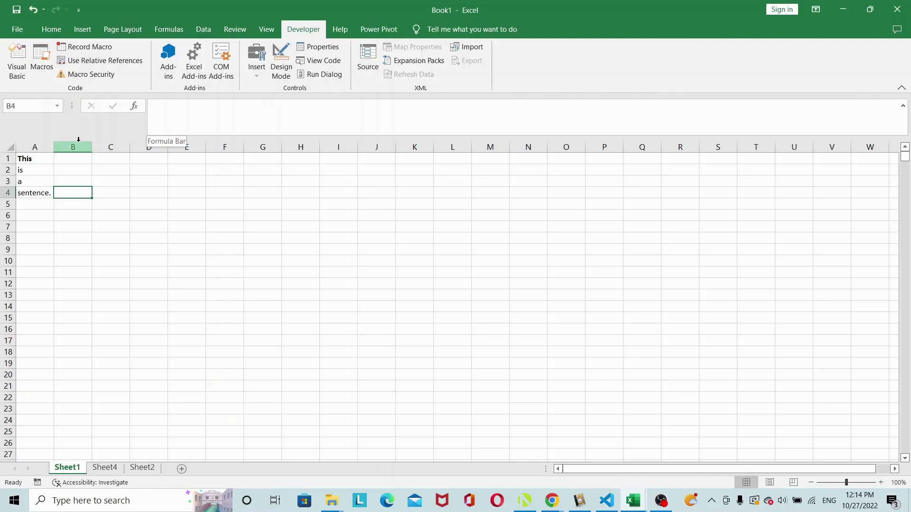
{"action": "mouse_move", "coordinate": [40, 158]}
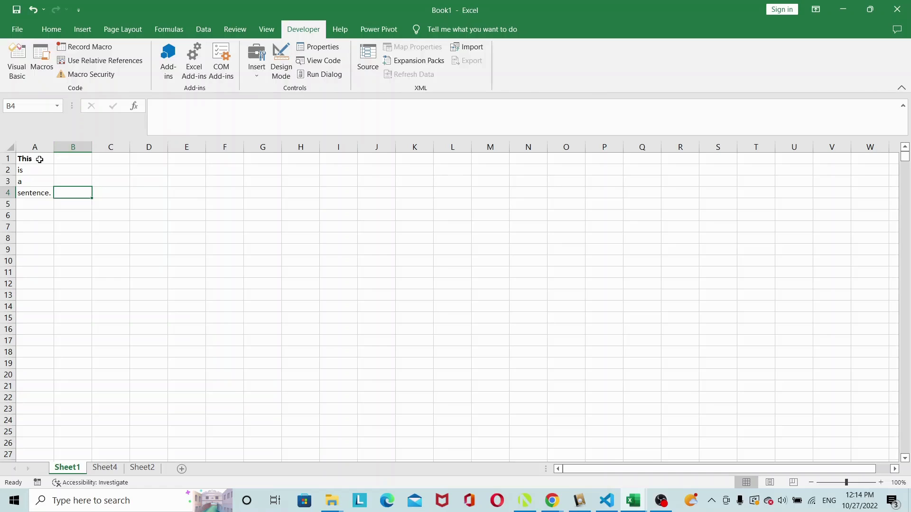
{"action": "mouse_move", "coordinate": [76, 171]}
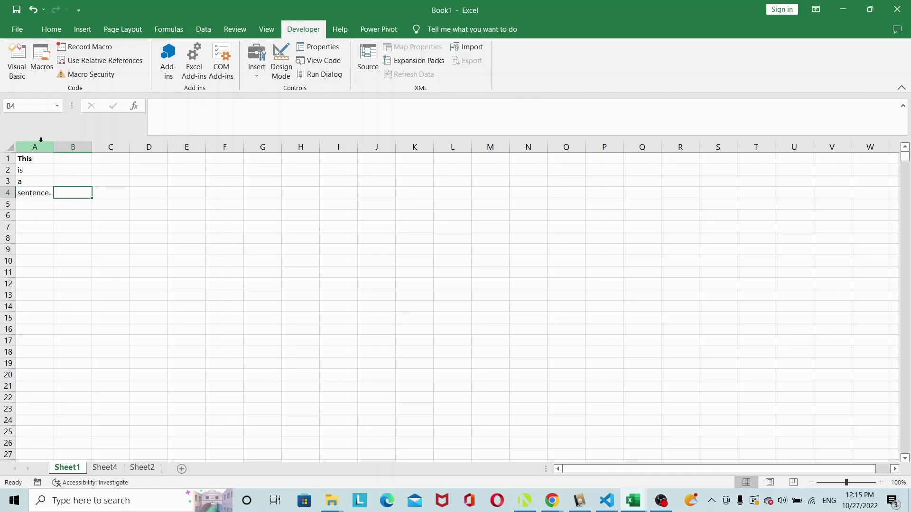
Step: Declare wb as a Workbook set to ThisWorkbook at the start of Sub Concatenate
{"action": "left_click", "coordinate": [35, 147]}
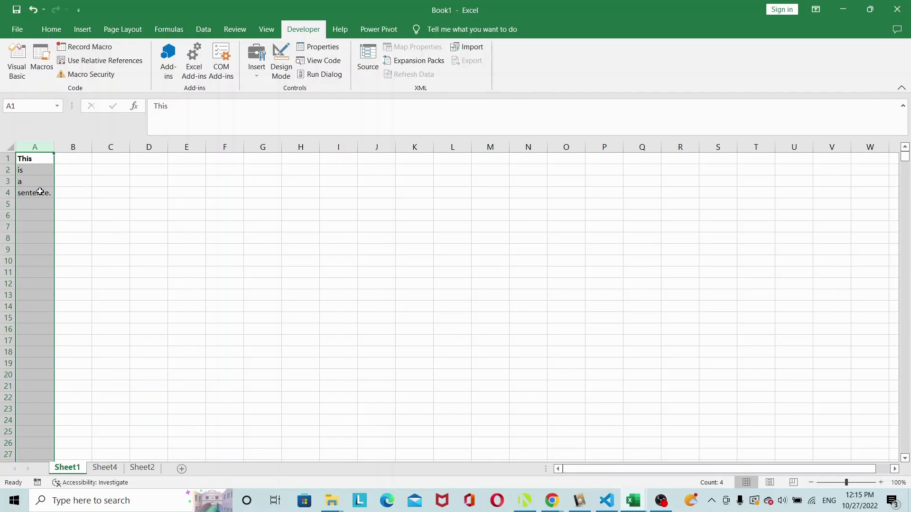
{"action": "left_click", "coordinate": [73, 192]}
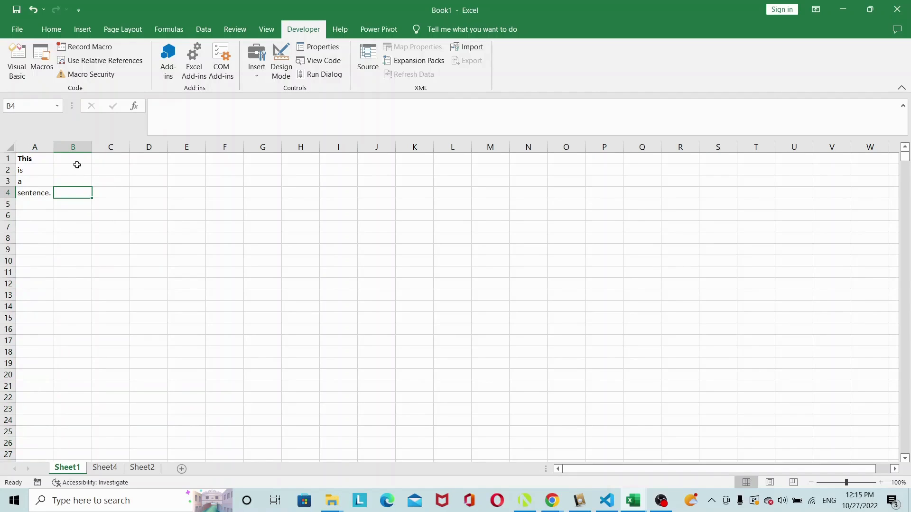
{"action": "mouse_move", "coordinate": [77, 160]}
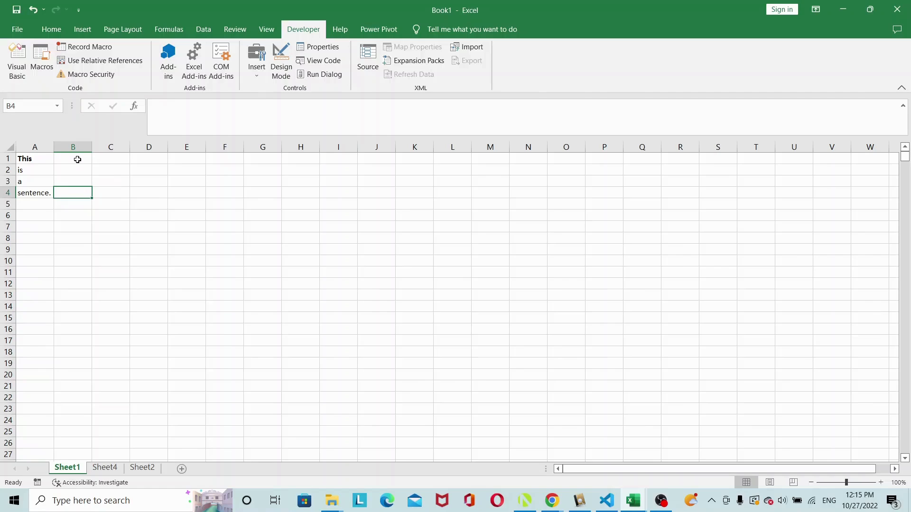
{"action": "left_click", "coordinate": [73, 158]}
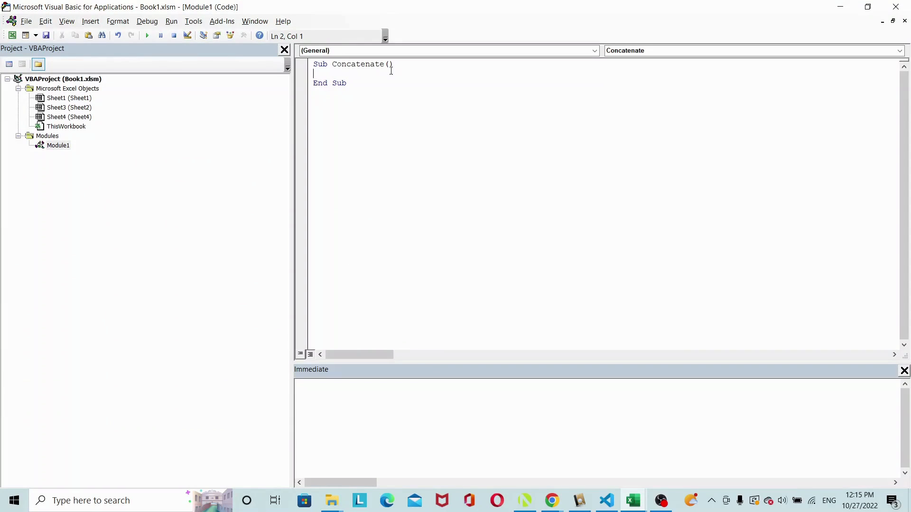
{"action": "key", "text": "Tab"}
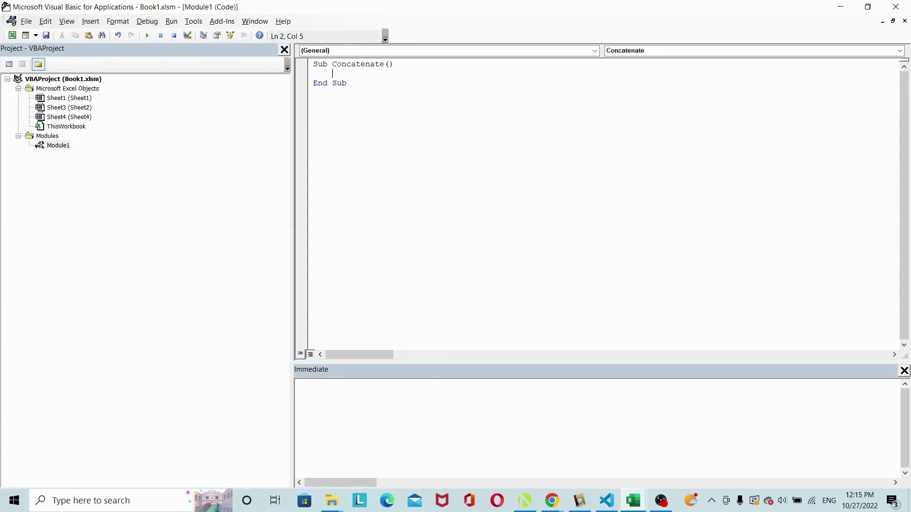
{"action": "type", "text": "dim"}
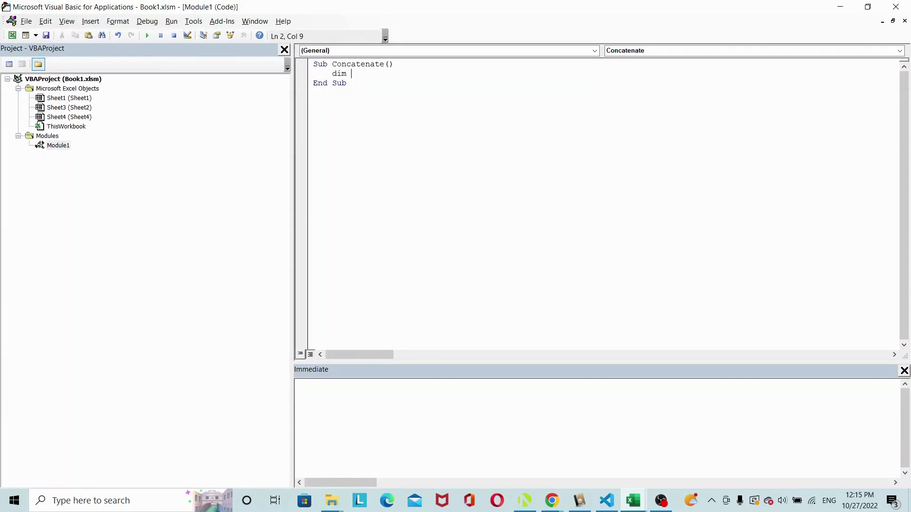
{"action": "type", "text": "wb"}
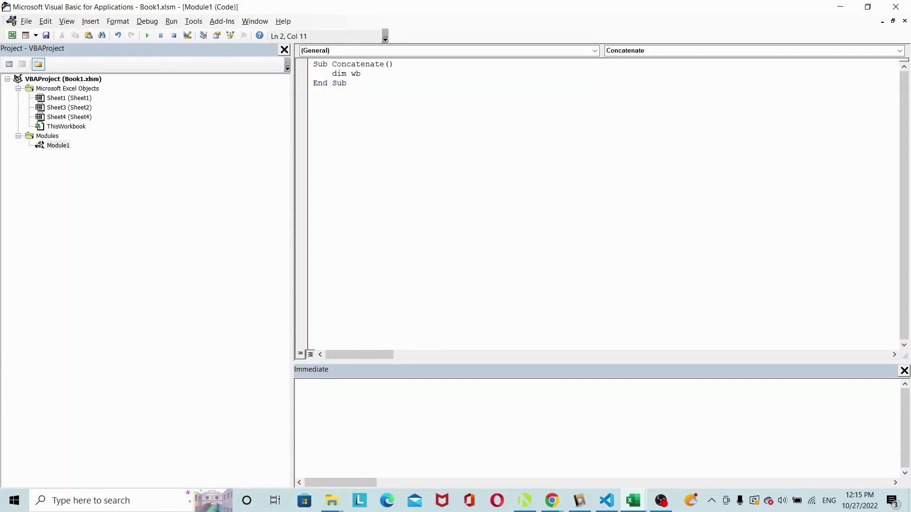
{"action": "type", "text": "as workbook"}
{"action": "type", "text": "set wb"}
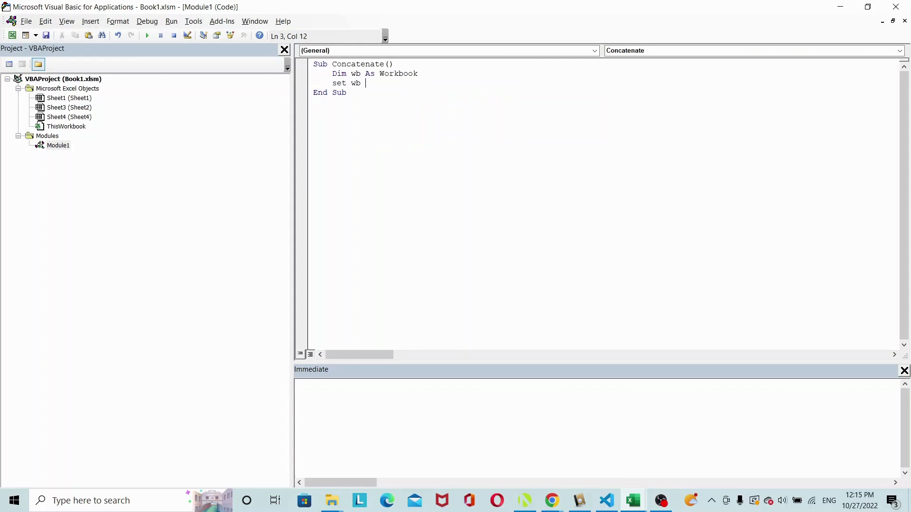
{"action": "type", "text": "= ThisWorkbook"}
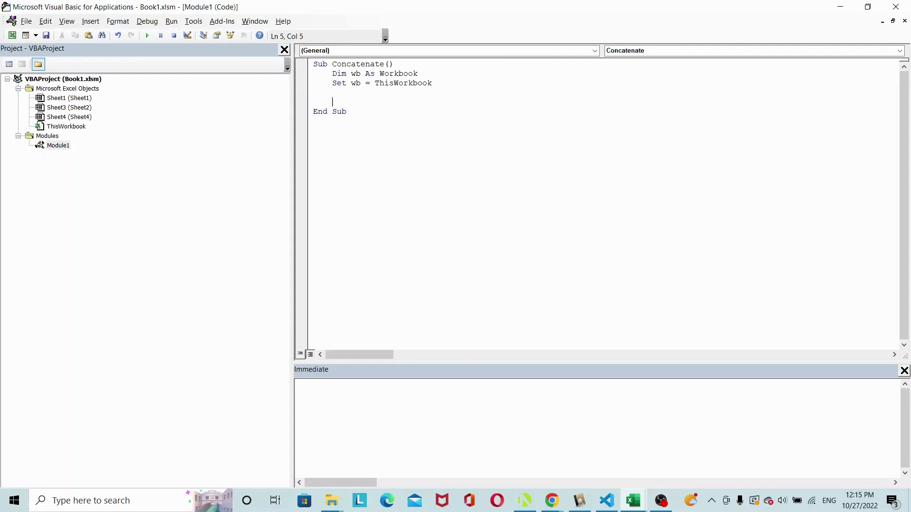
Step: Declare ws as a Worksheet and set it to wb.Sheets("Sheet1")
{"action": "type", "text": "Dim"}
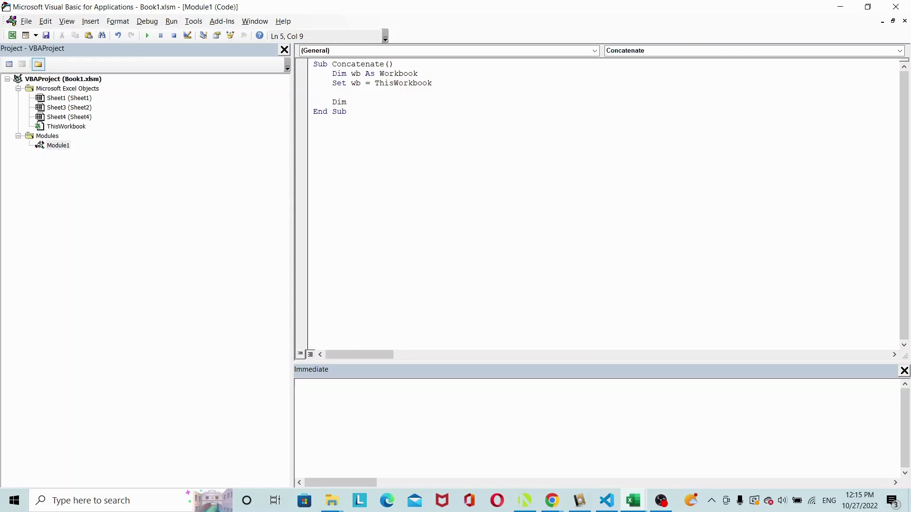
{"action": "type", "text": "ws as W"}
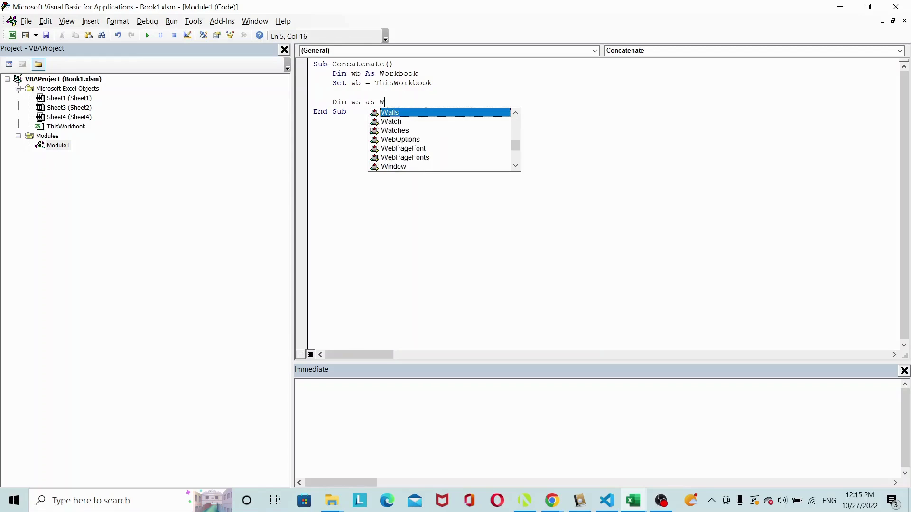
{"action": "type", "text": "orksheet"}
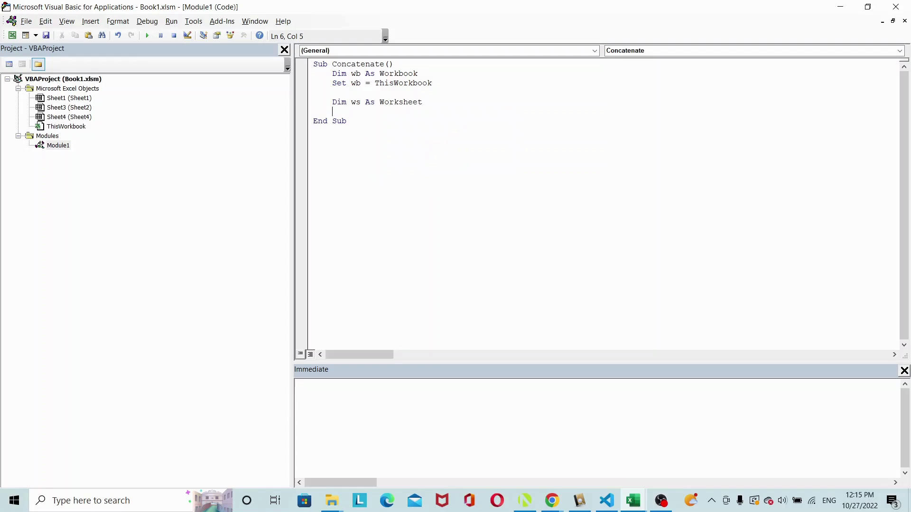
{"action": "type", "text": "Set ws ="}
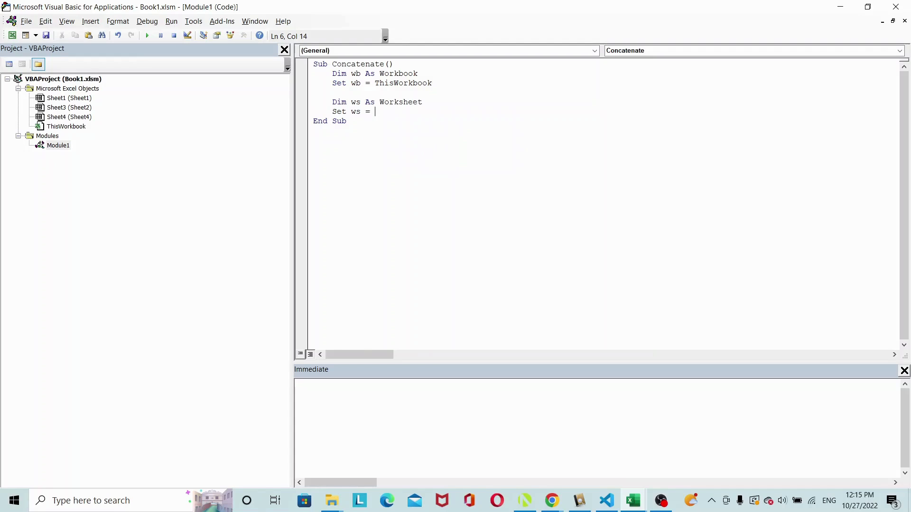
{"action": "type", "text": "wb.sheets("}
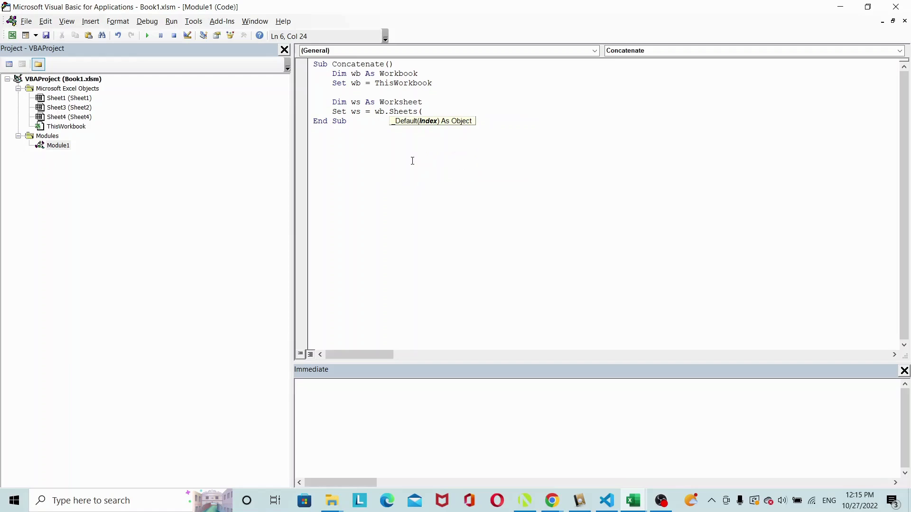
{"action": "type", "text": "\"Sheet1\")"}
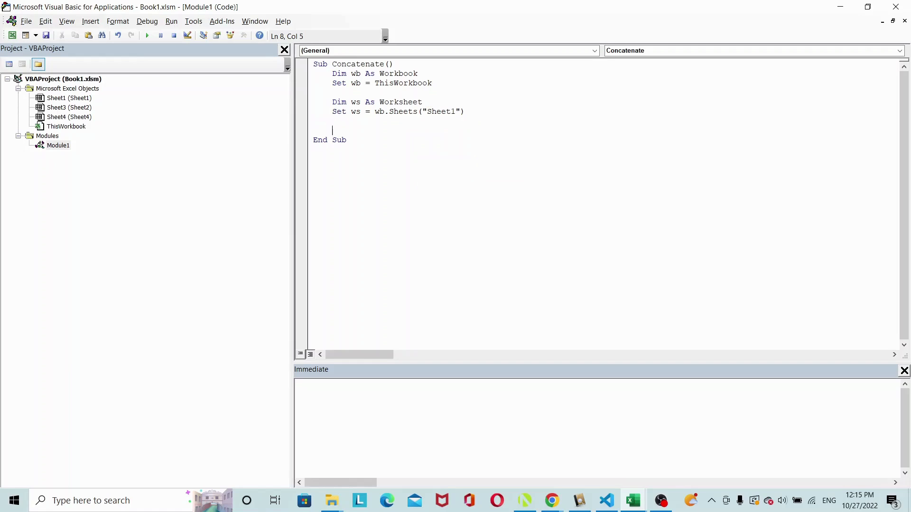
Step: Declare sentence as a String, removing a mistaken equals sign
{"action": "type", "text": "Dim"}
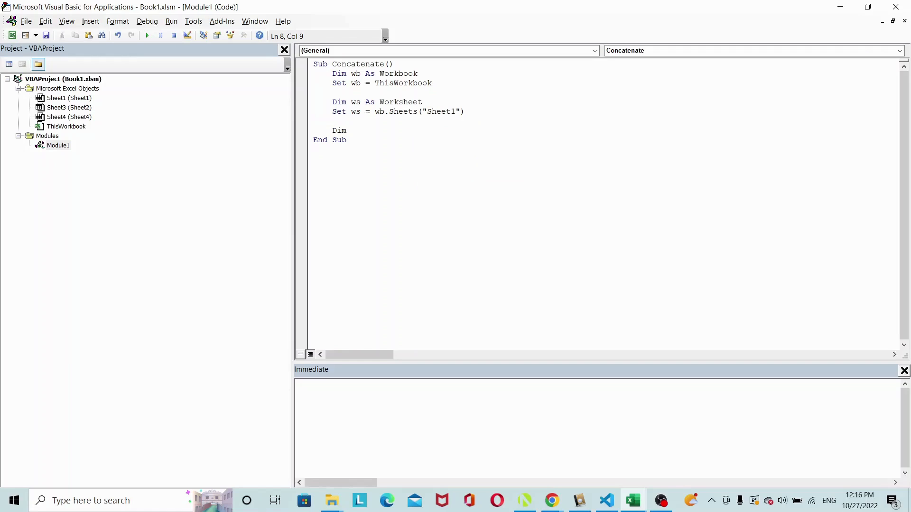
{"action": "type", "text": "sentence"}
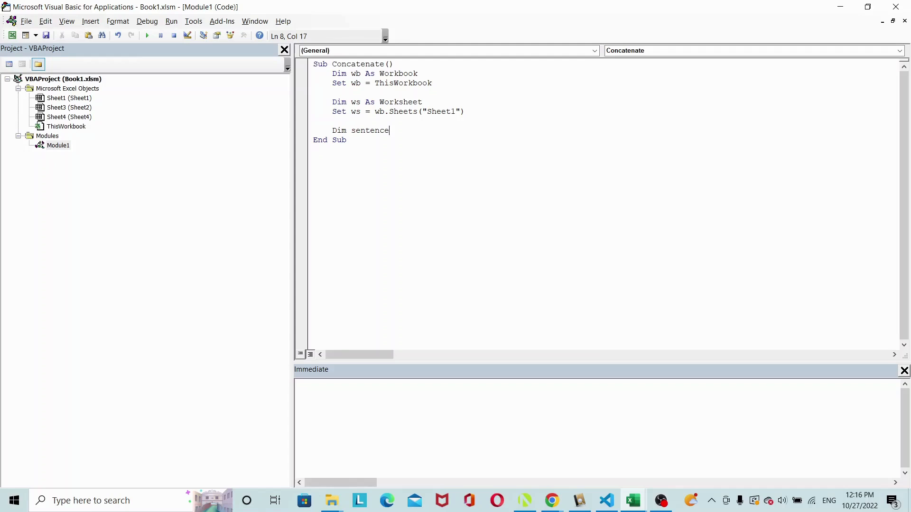
{"action": "type", "text": "="}
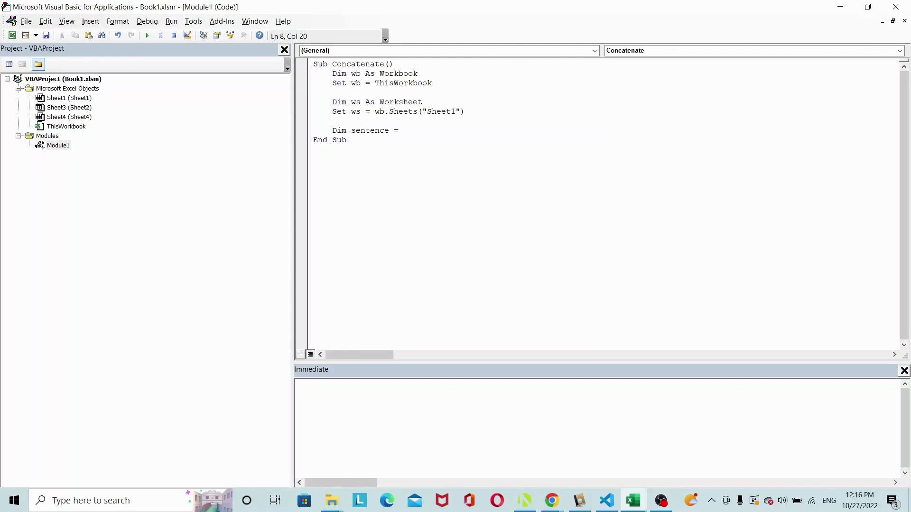
{"action": "key", "text": "BackSpace"}
{"action": "type", "text": "as"}
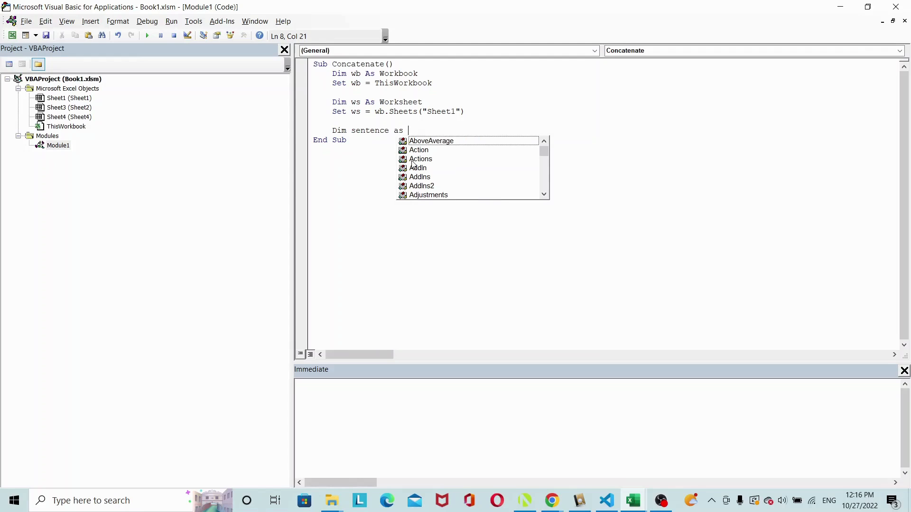
{"action": "type", "text": "String"}
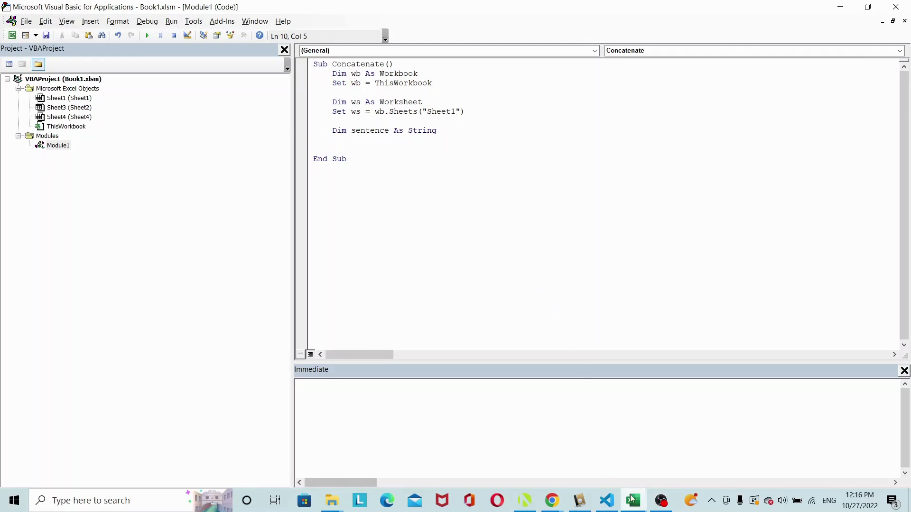
{"action": "left_click", "coordinate": [632, 500]}
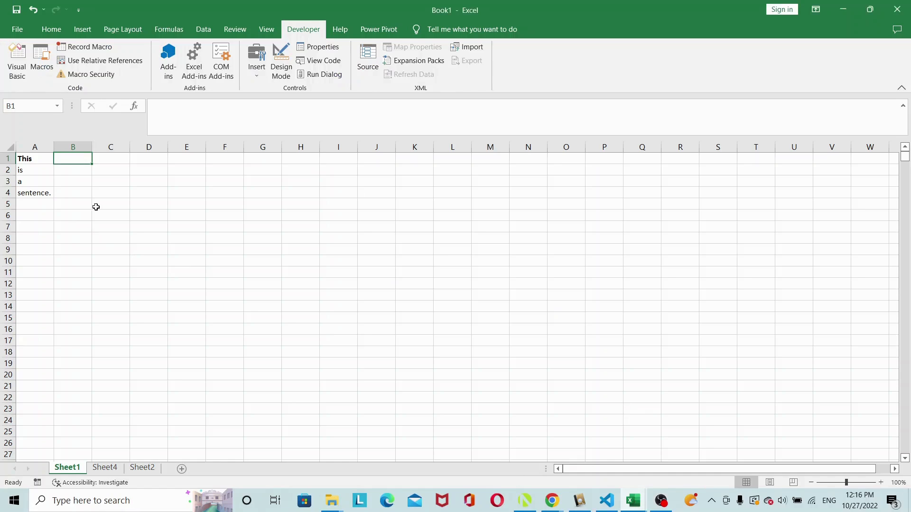
{"action": "mouse_move", "coordinate": [56, 185]}
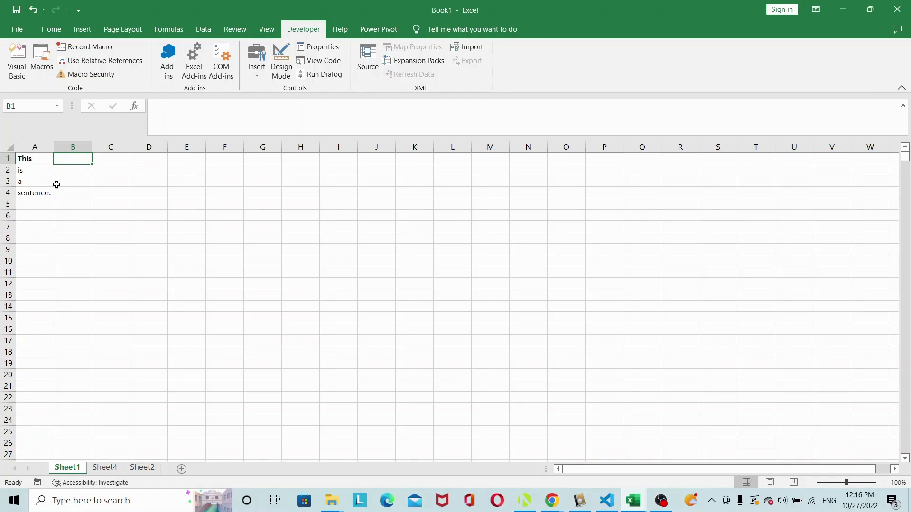
{"action": "mouse_move", "coordinate": [45, 202]}
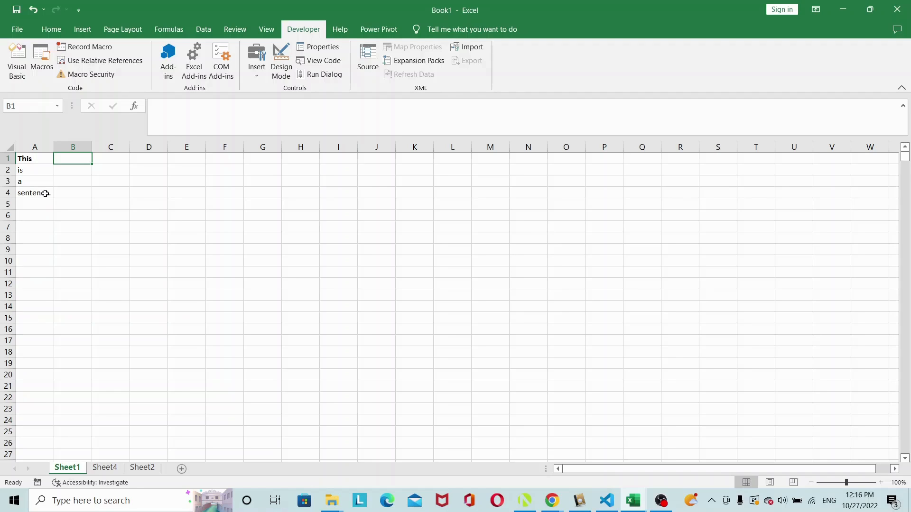
{"action": "mouse_move", "coordinate": [58, 226]}
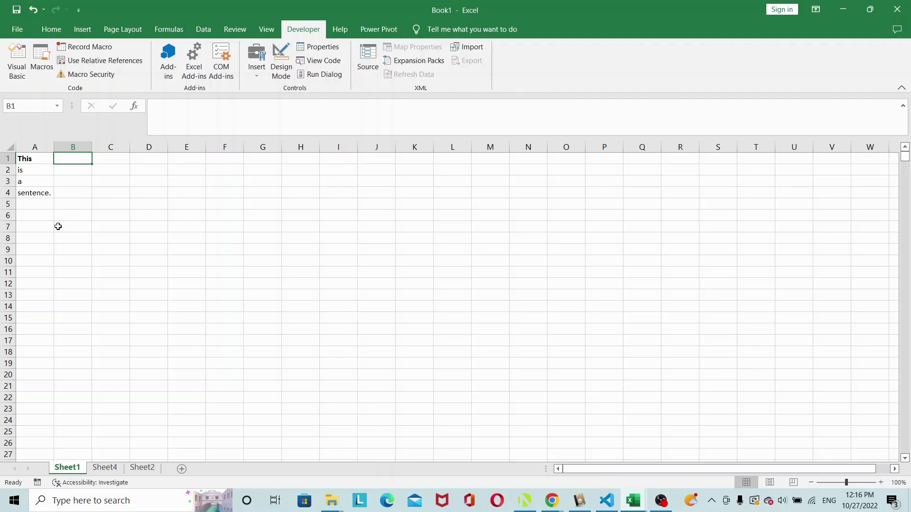
{"action": "mouse_move", "coordinate": [46, 381]}
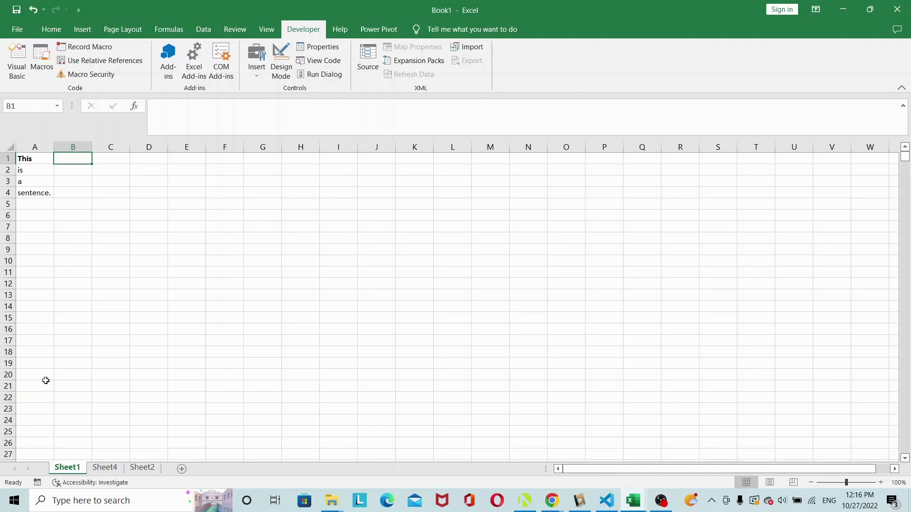
{"action": "mouse_move", "coordinate": [46, 409]}
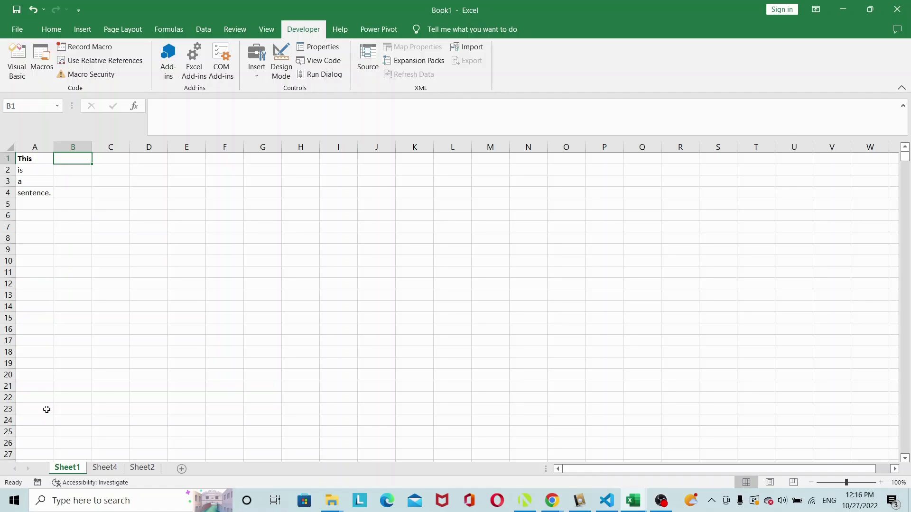
{"action": "mouse_move", "coordinate": [35, 403]}
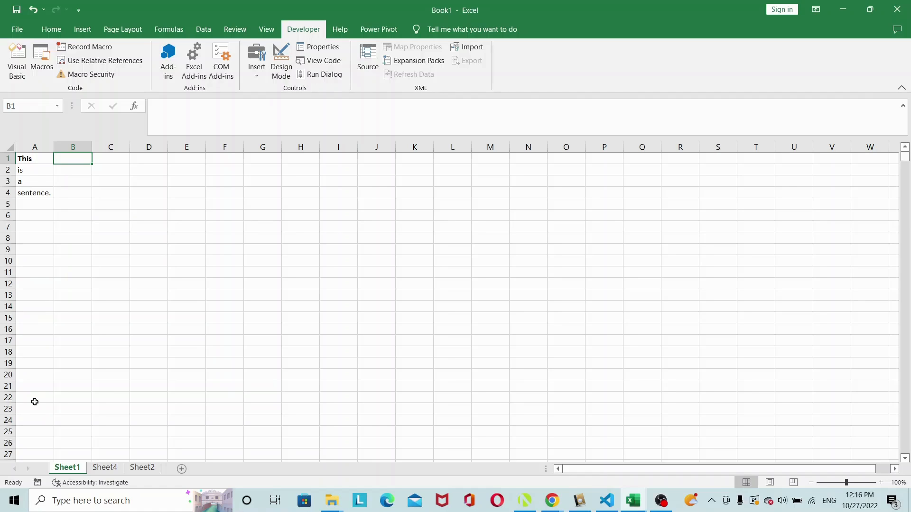
{"action": "mouse_move", "coordinate": [643, 440]}
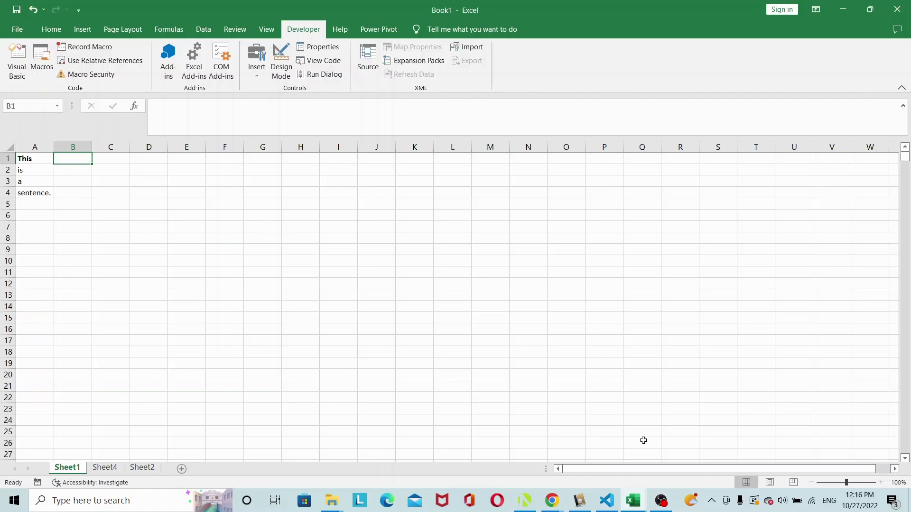
{"action": "mouse_move", "coordinate": [633, 500]}
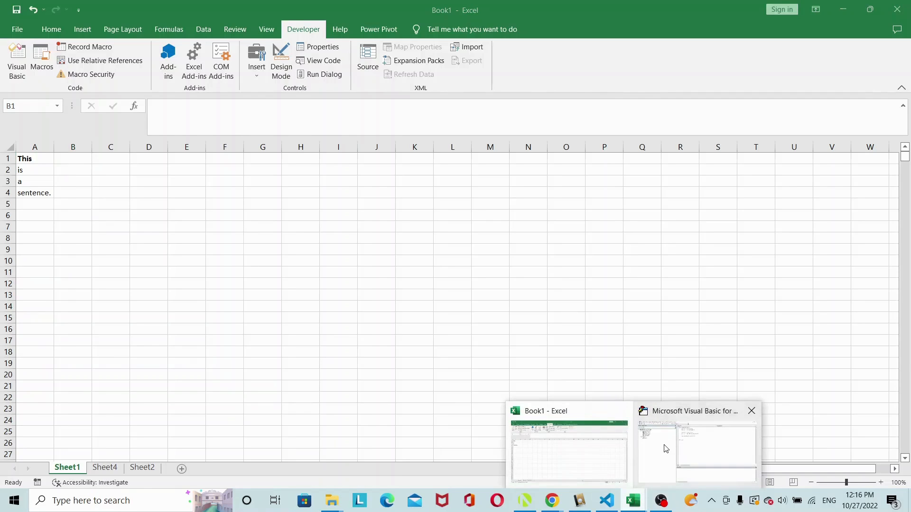
Step: Write the loop frame For i = 1 To 4 ... Next i in the macro
{"action": "left_click", "coordinate": [696, 446]}
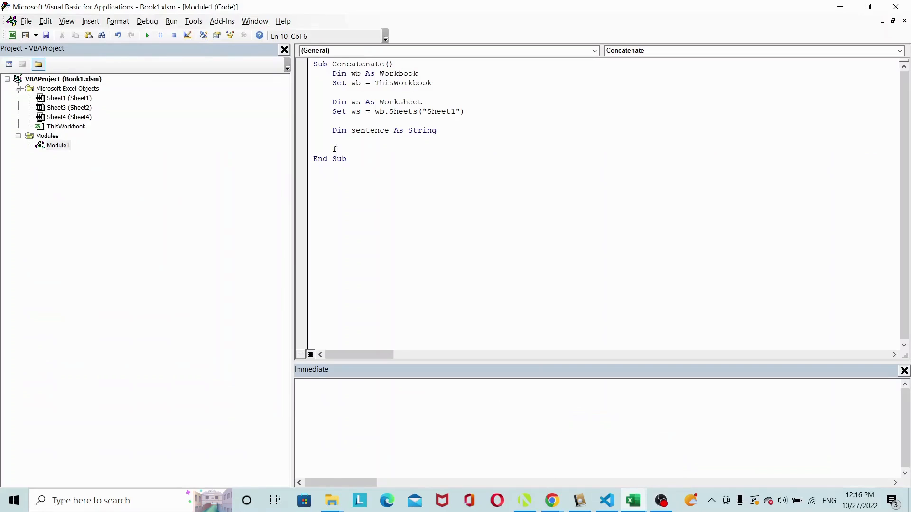
{"action": "type", "text": "or i =1 to"}
{"action": "type", "text": "Ne"}
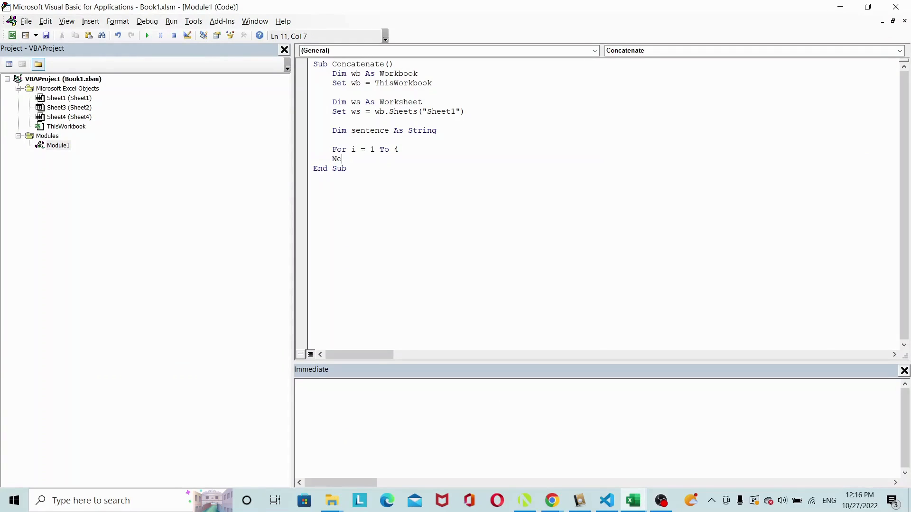
{"action": "type", "text": "xt i"}
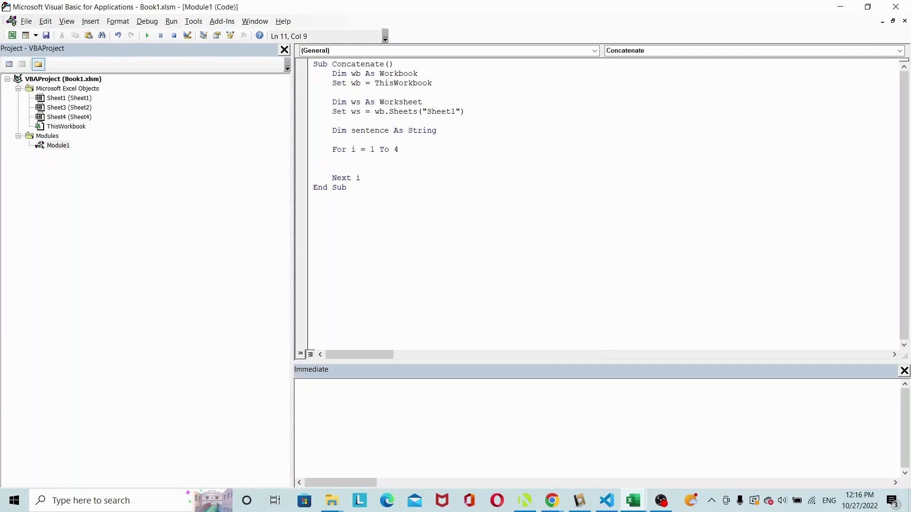
Step: Inside the loop append ws.Cells(i, 1) to sentence with sentence = sentence & ws.Cells(i, 1)
{"action": "type", "text": "sen"}
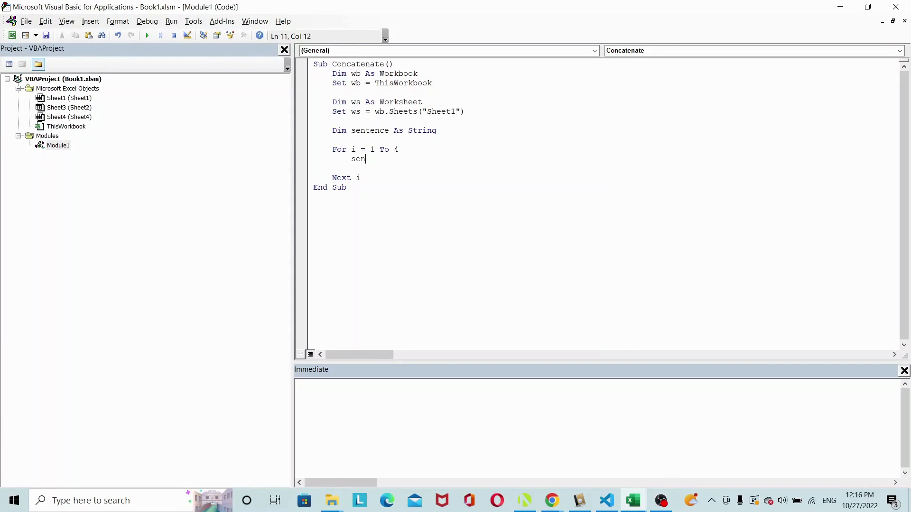
{"action": "type", "text": "e"}
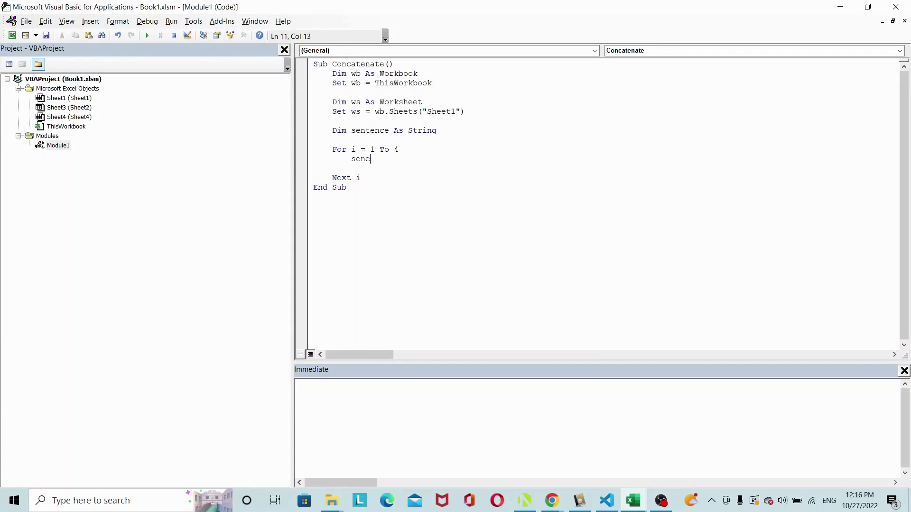
{"action": "type", "text": "ntence ="}
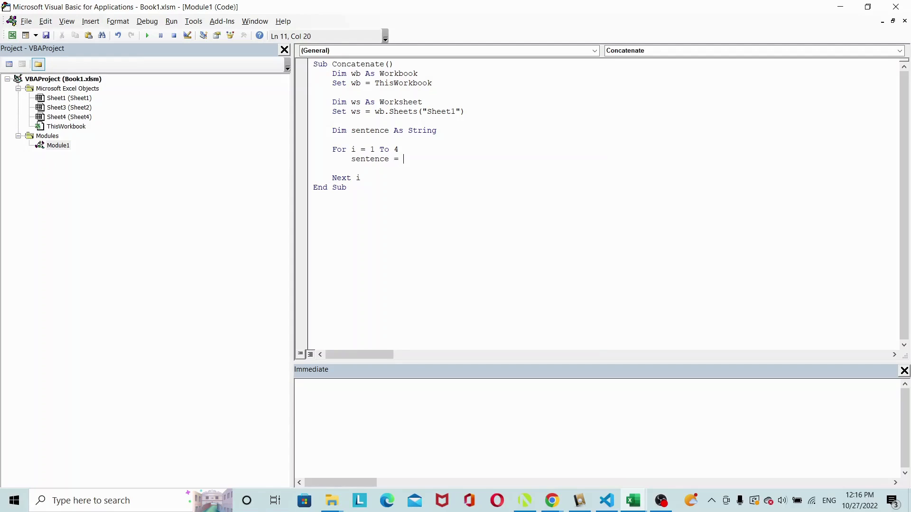
{"action": "type", "text": "se"}
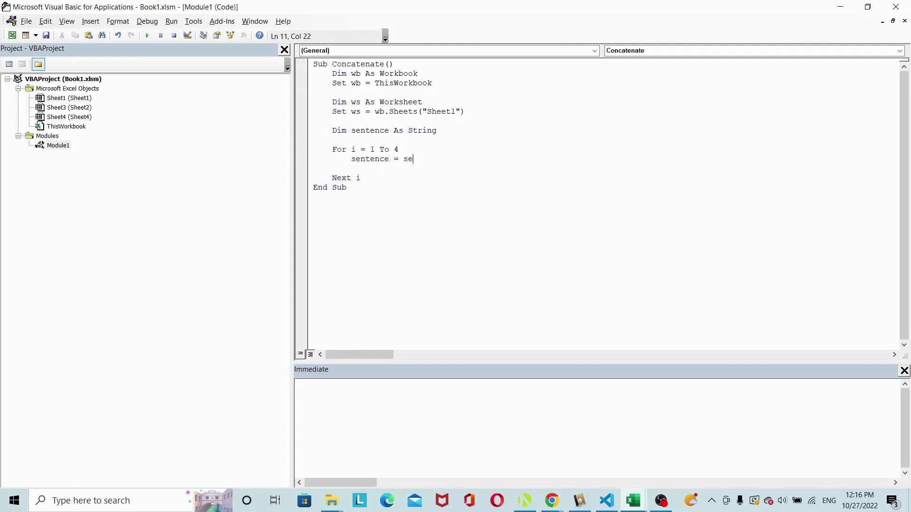
{"action": "type", "text": "ntence"}
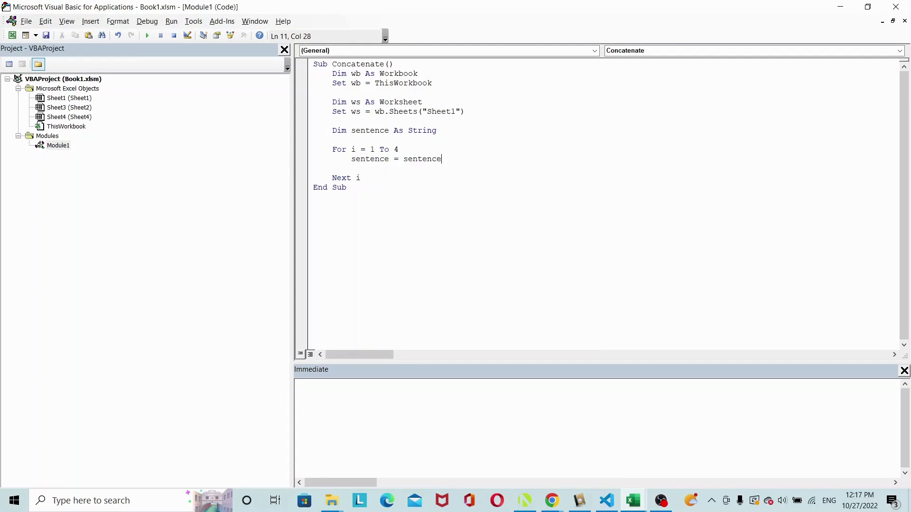
{"action": "type", "text": "&"}
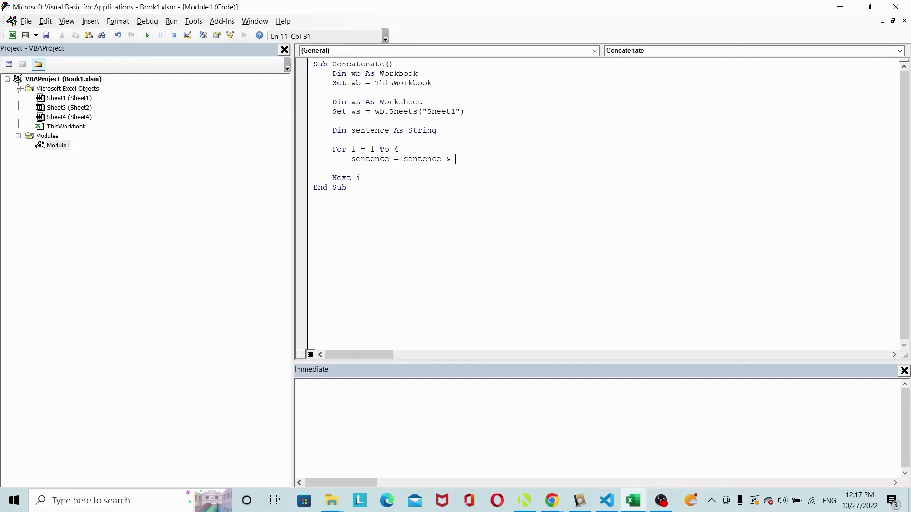
{"action": "type", "text": "ws."}
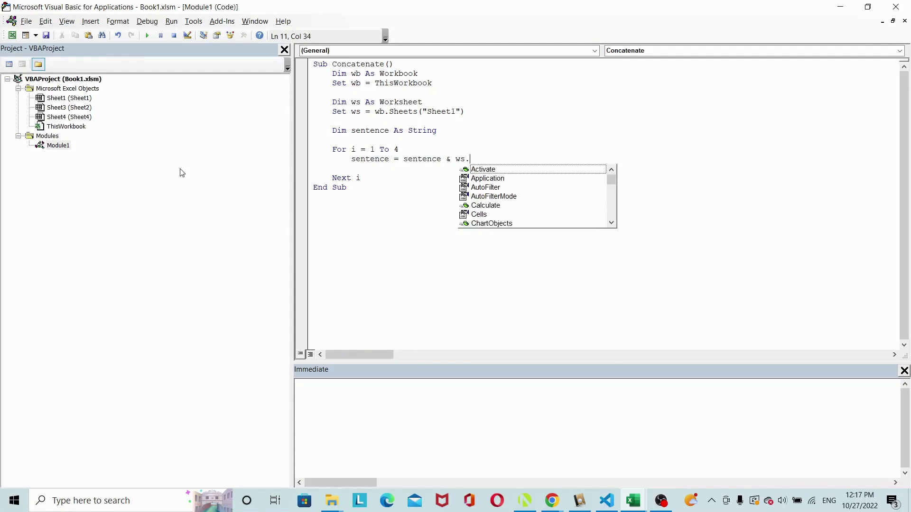
{"action": "type", "text": "cells(i"}
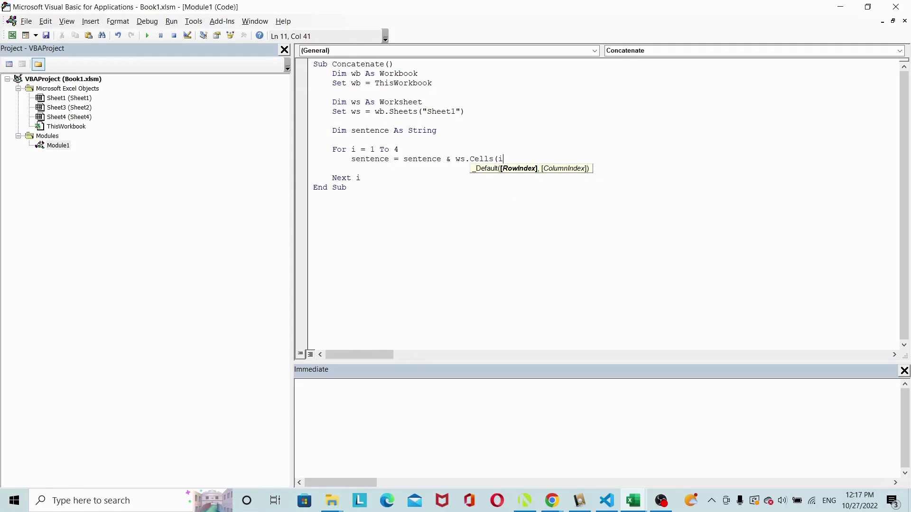
{"action": "key", "text": "Backspace"}
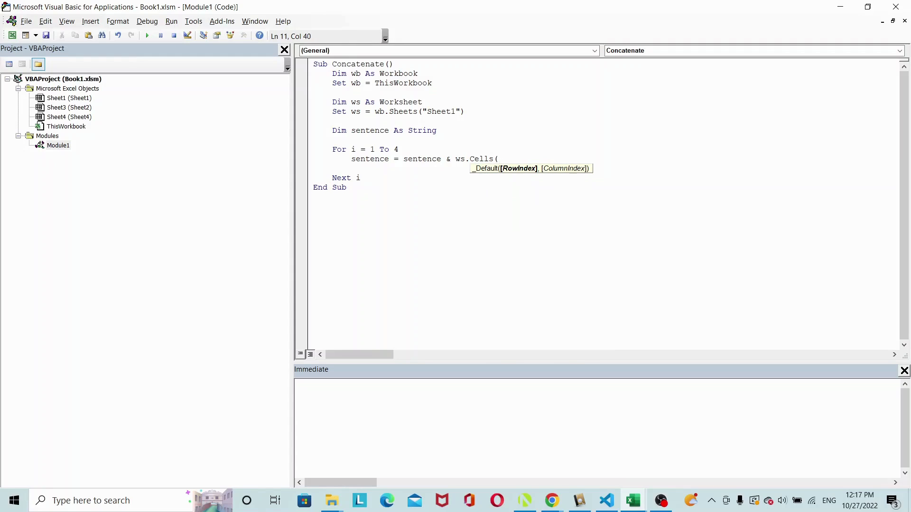
{"action": "type", "text": "i,1)"}
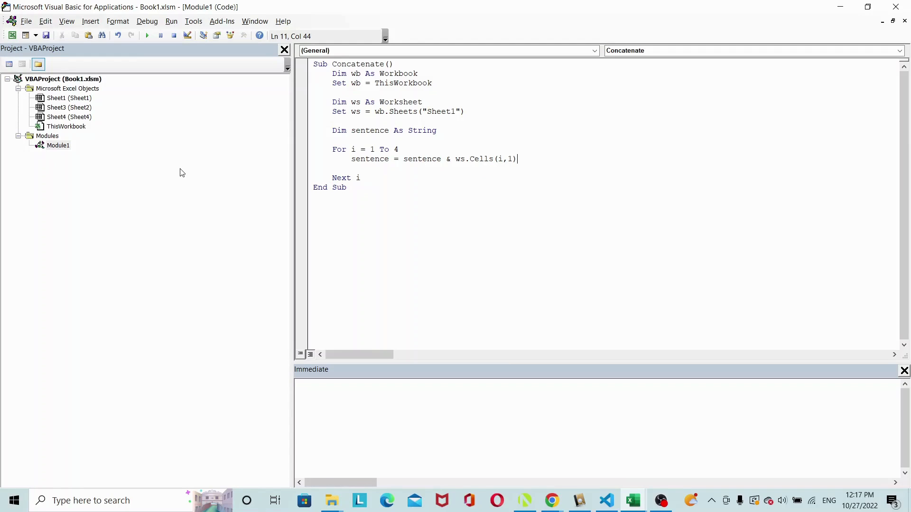
{"action": "key", "text": "Return"}
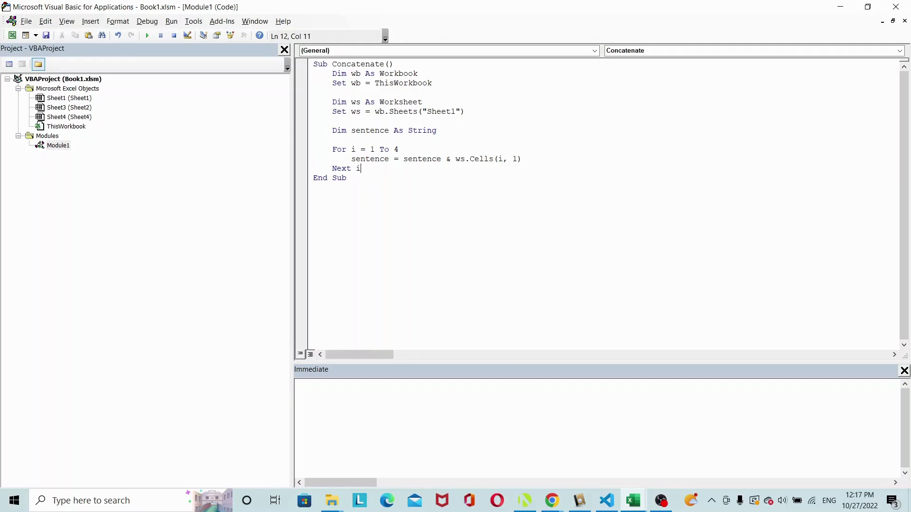
{"action": "key", "text": "Return"}
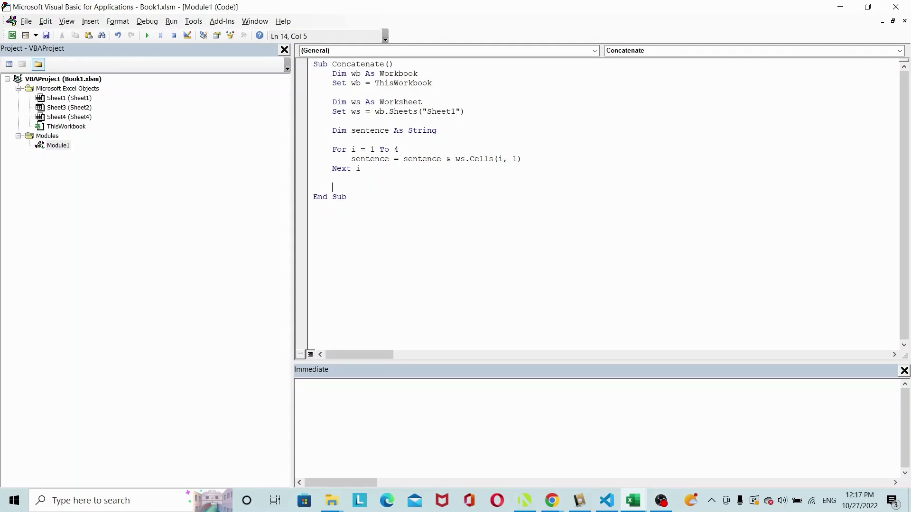
Step: Add ws.Cells(1, 2) = sentence after the loop to write the result into B1
{"action": "type", "text": "ws.Cells("}
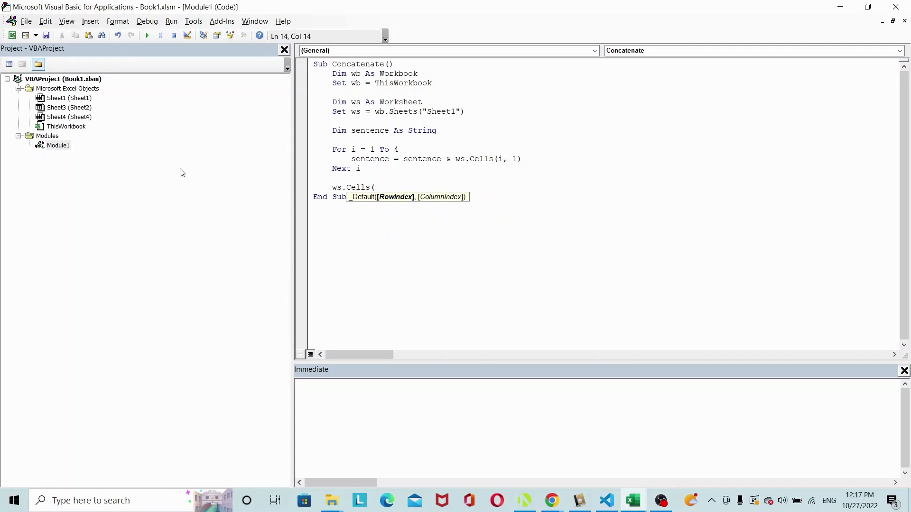
{"action": "type", "text": "1,2"}
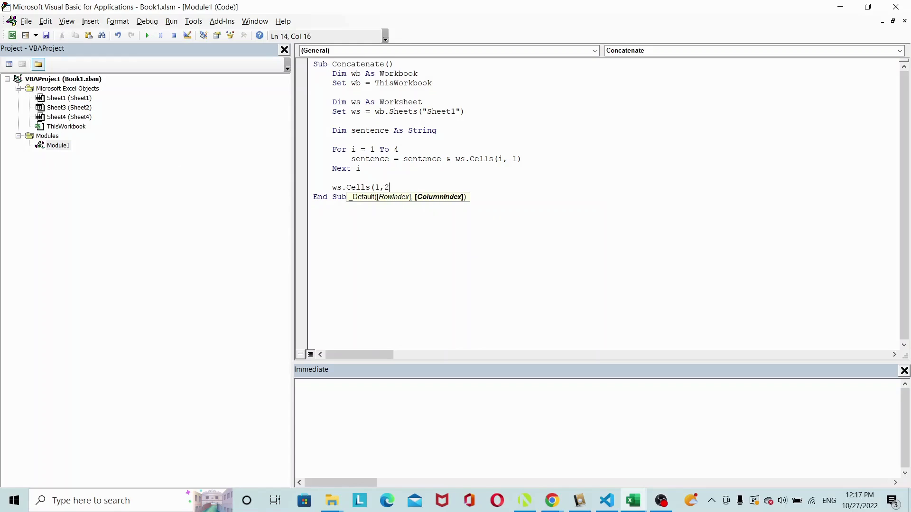
{"action": "type", "text": ") ="}
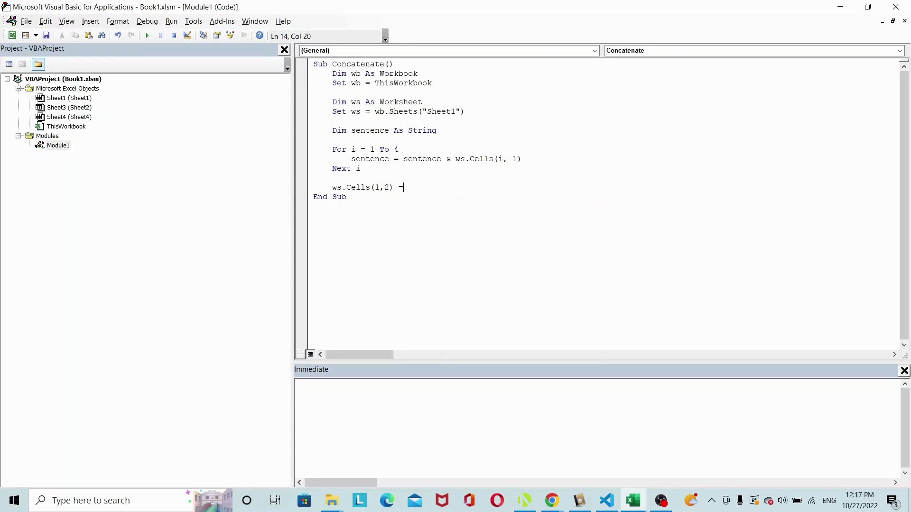
{"action": "type", "text": "sent"}
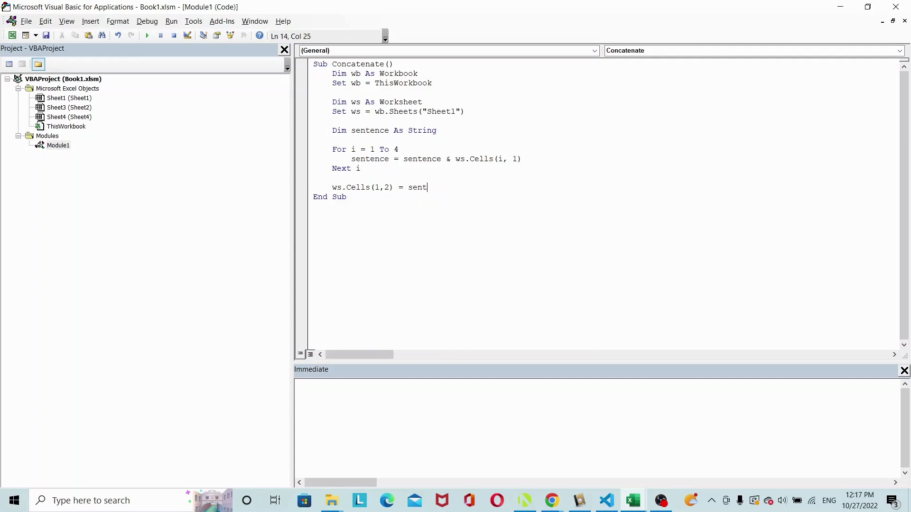
{"action": "type", "text": "ence"}
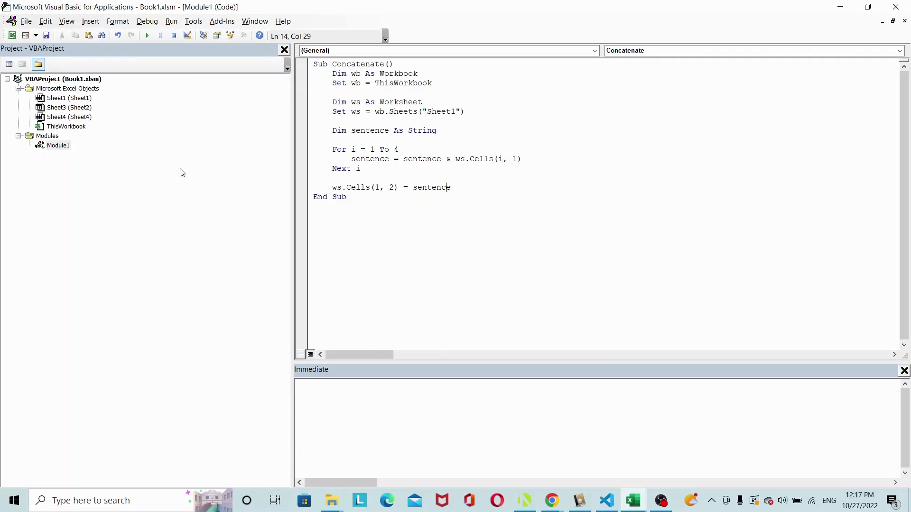
{"action": "mouse_move", "coordinate": [457, 174]}
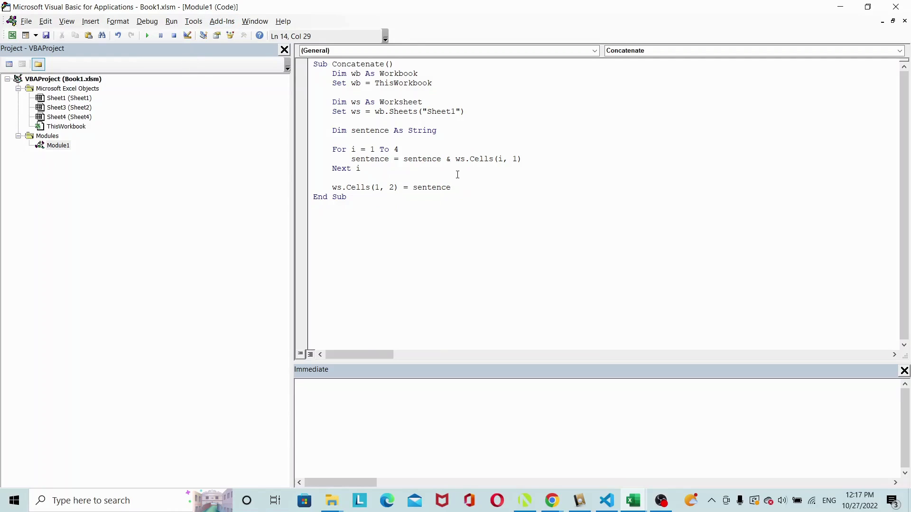
{"action": "mouse_move", "coordinate": [631, 500]}
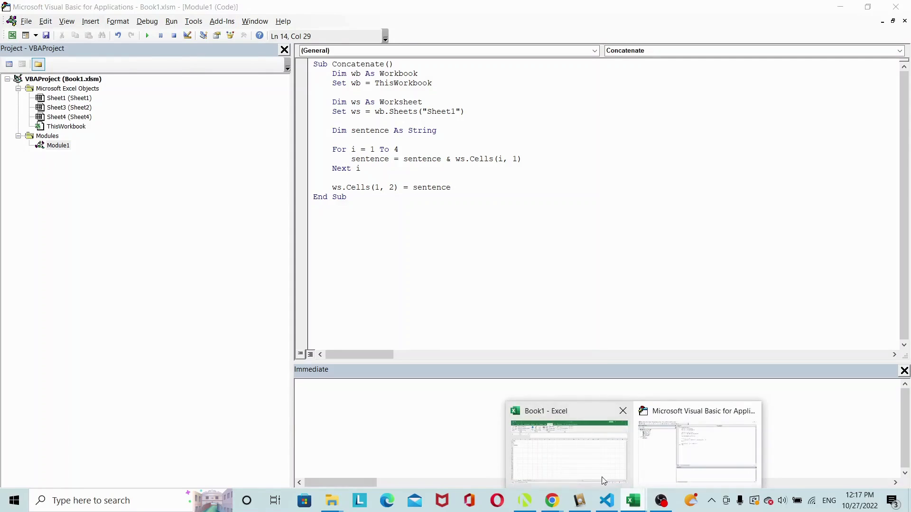
Step: Run the macro and see B1 filled with 'Thisisasentence.' joined without spaces
{"action": "left_click", "coordinate": [567, 447]}
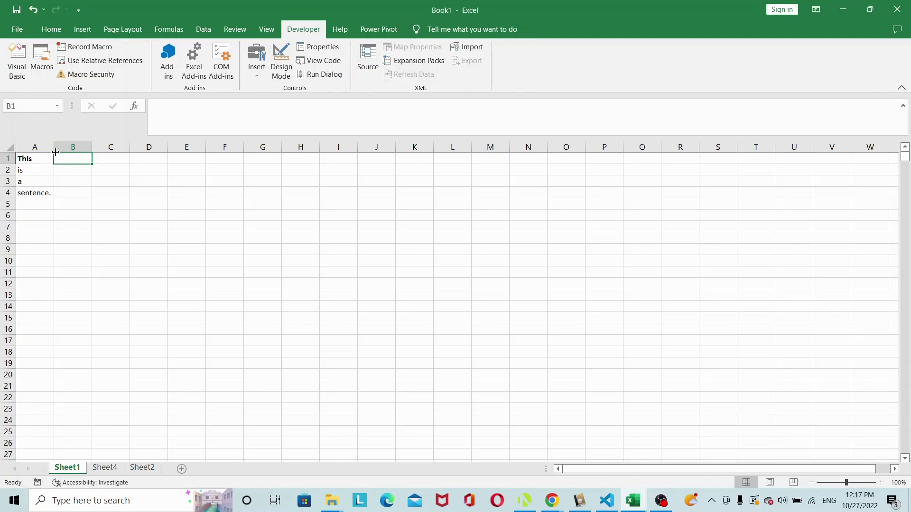
{"action": "mouse_move", "coordinate": [77, 159]}
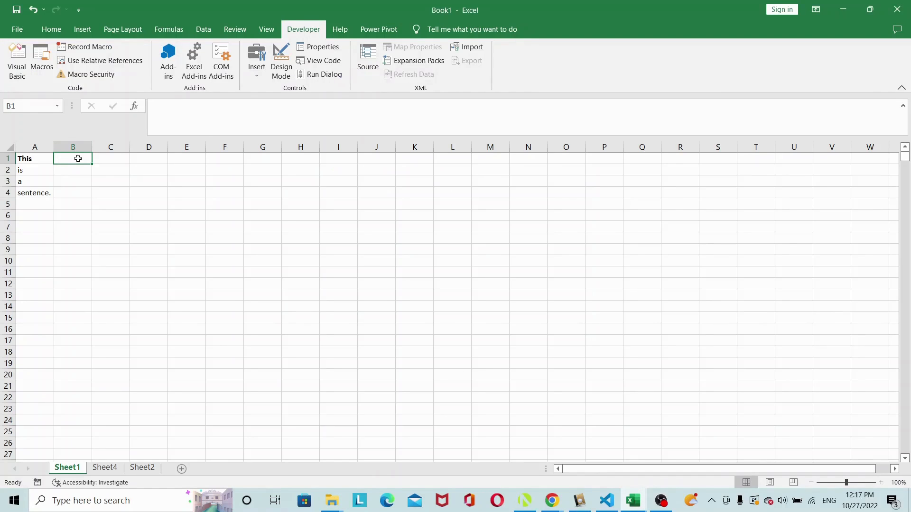
{"action": "mouse_move", "coordinate": [343, 411]}
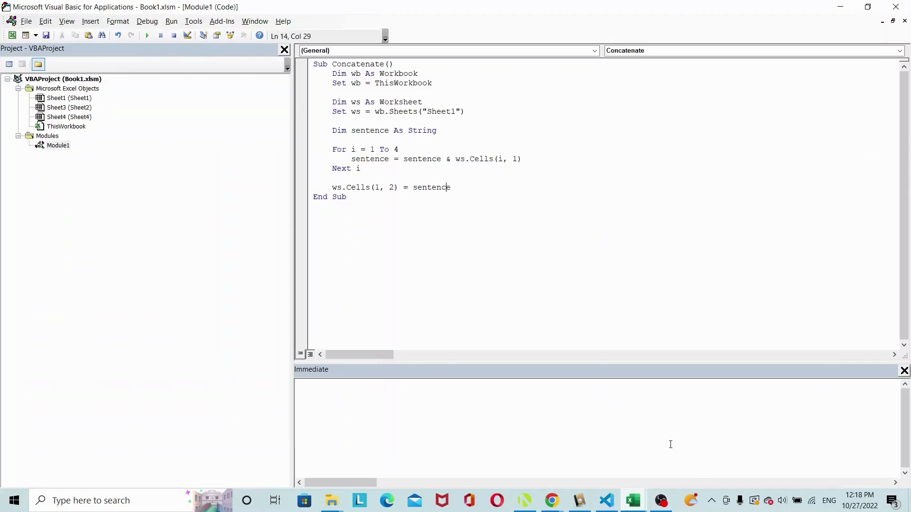
{"action": "mouse_move", "coordinate": [146, 35]}
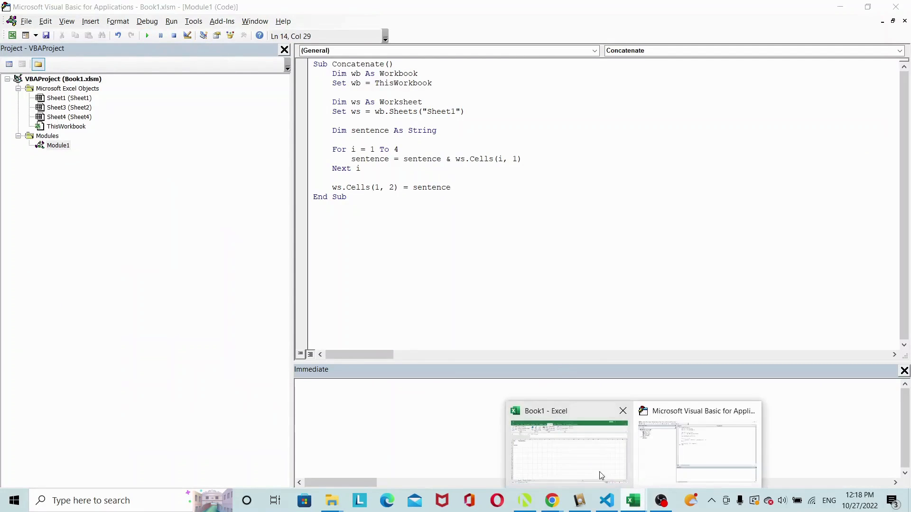
{"action": "left_click", "coordinate": [569, 450]}
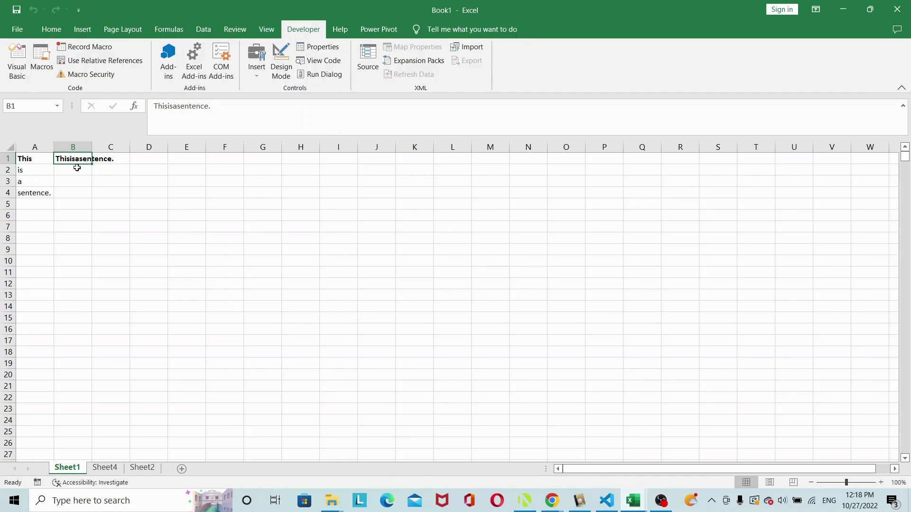
{"action": "mouse_move", "coordinate": [58, 167]}
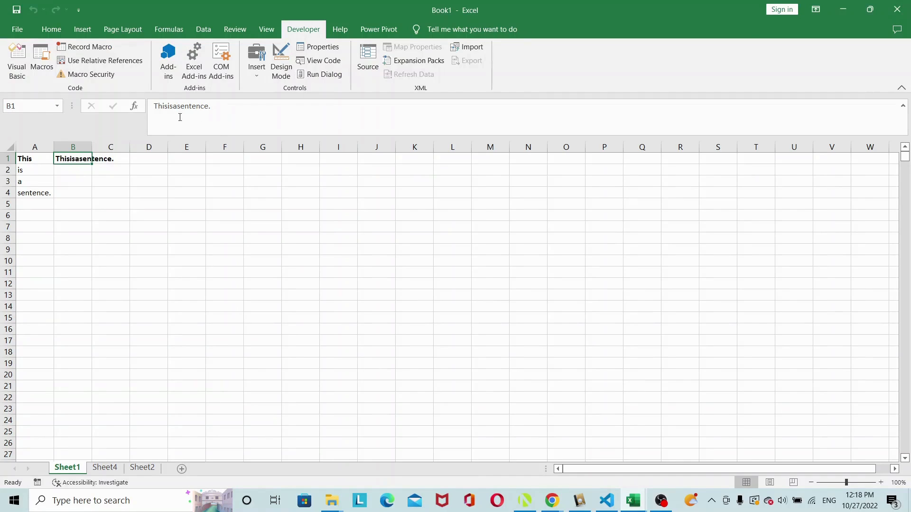
{"action": "mouse_move", "coordinate": [179, 116]}
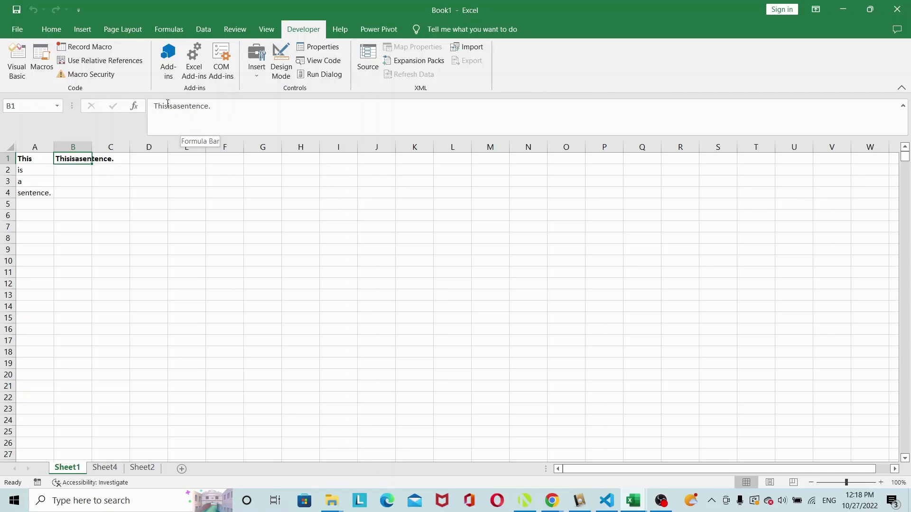
{"action": "mouse_move", "coordinate": [541, 471]}
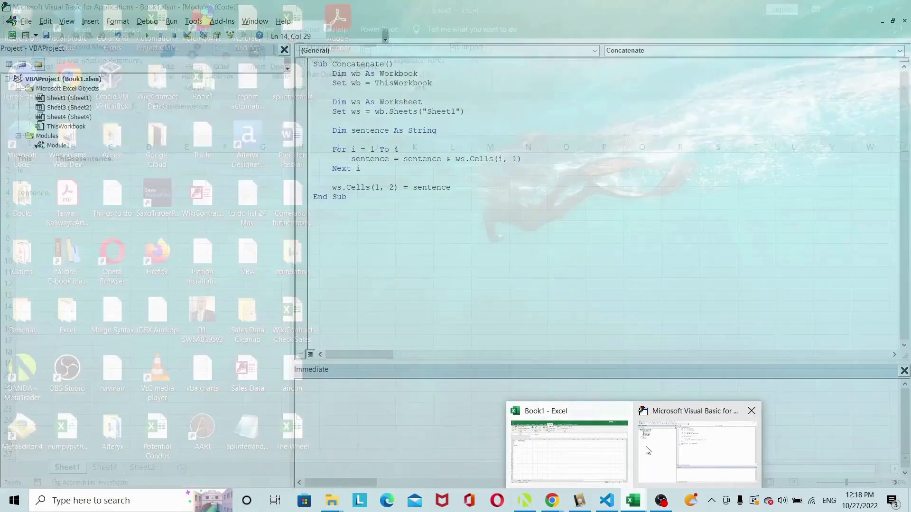
Step: Insert & " " & into the loop line, rerun, and see B1 read ' This is a sentence.' with a leading space
{"action": "left_click", "coordinate": [697, 449]}
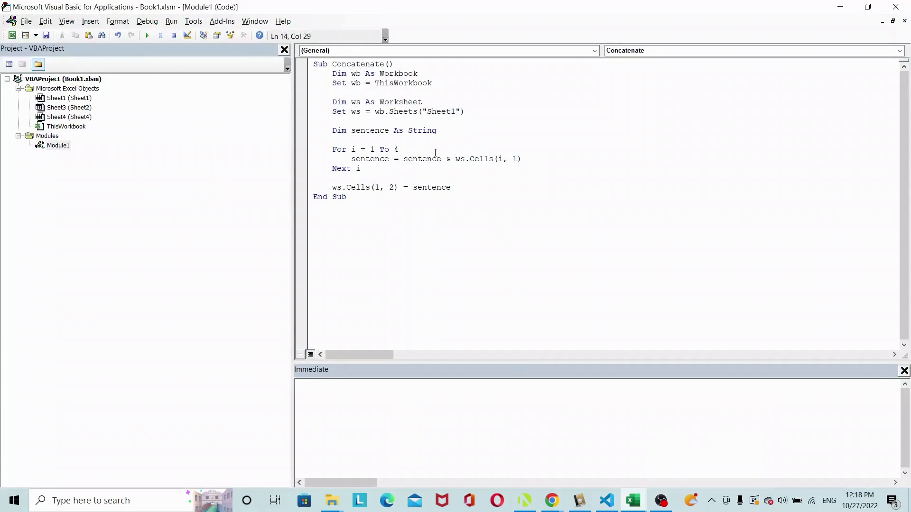
{"action": "left_click", "coordinate": [450, 158]}
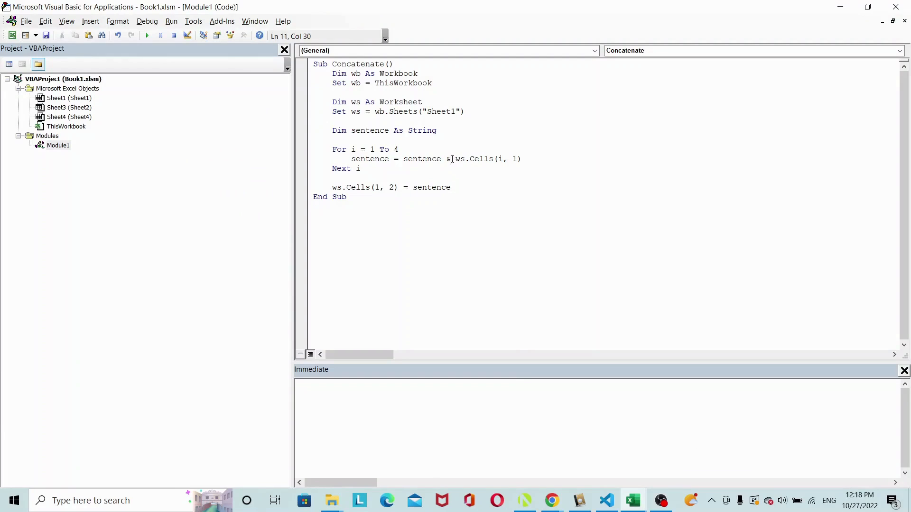
{"action": "type", "text": "\" \" &"}
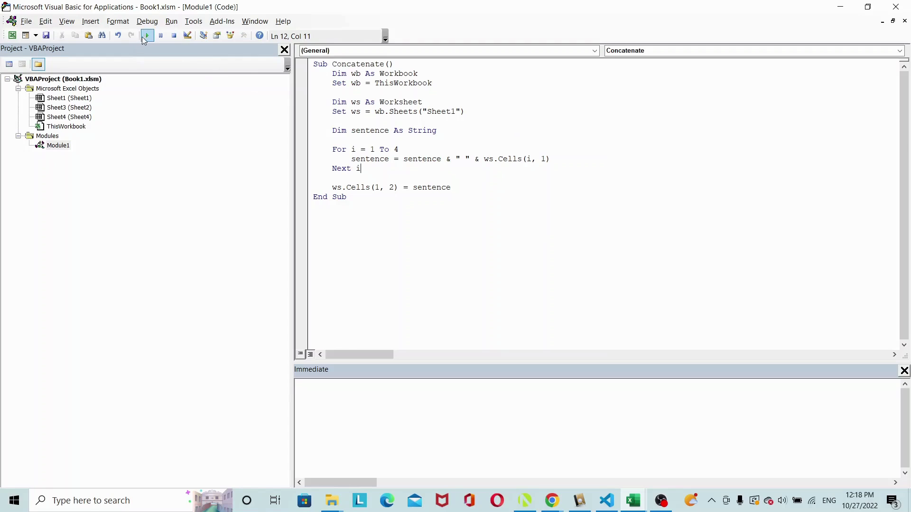
{"action": "left_click", "coordinate": [146, 35]}
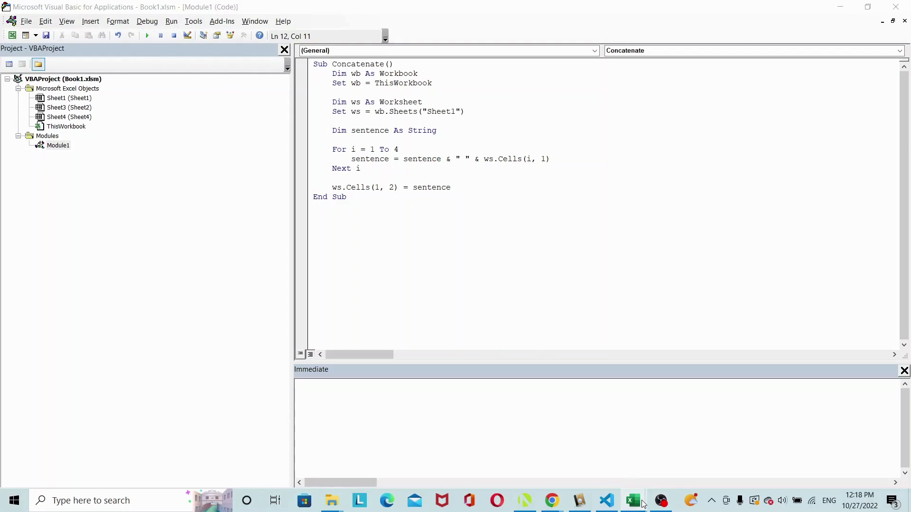
{"action": "left_click", "coordinate": [631, 500]}
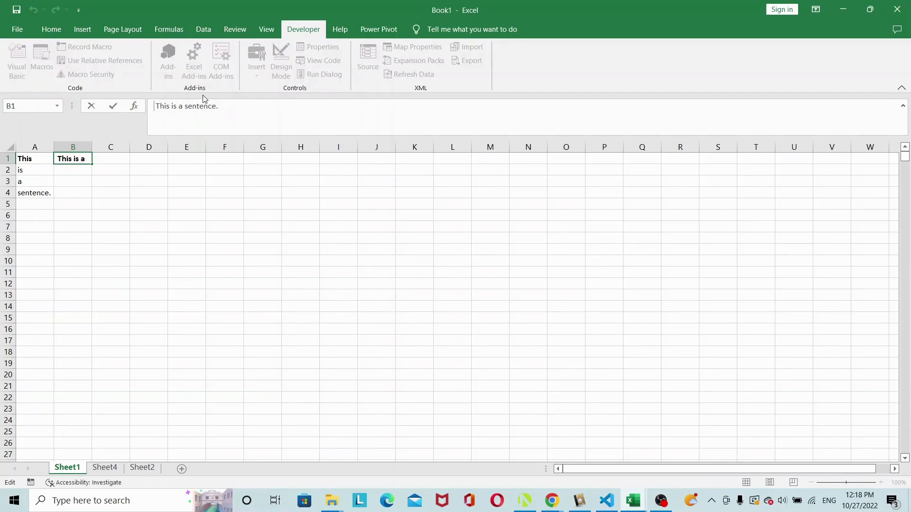
{"action": "mouse_move", "coordinate": [139, 114]}
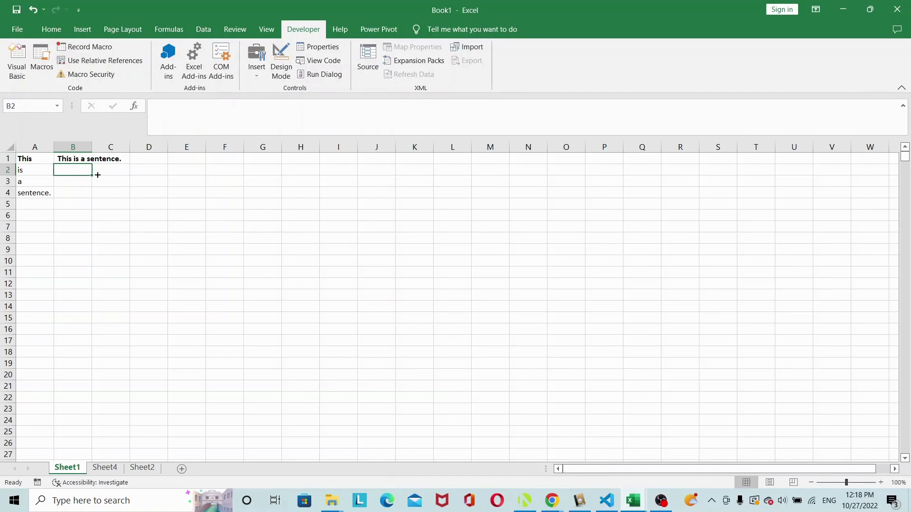
{"action": "mouse_move", "coordinate": [632, 500]}
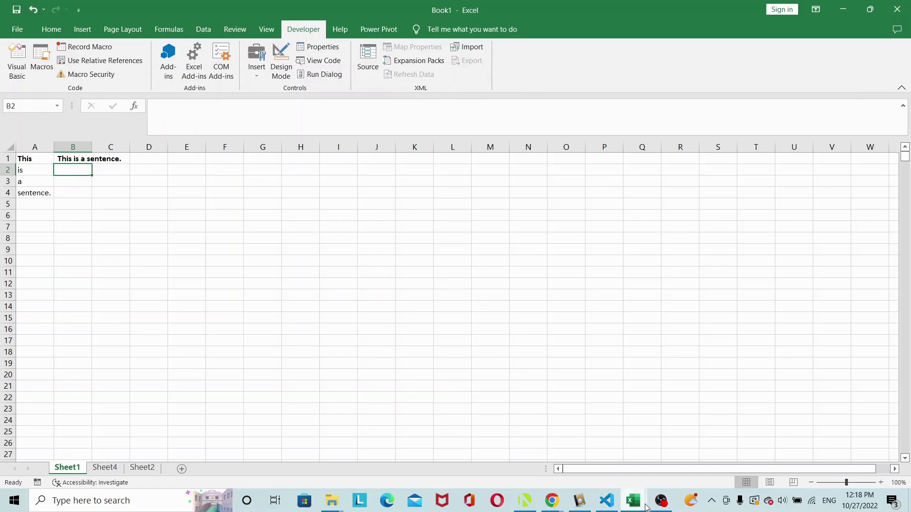
{"action": "mouse_move", "coordinate": [632, 500]}
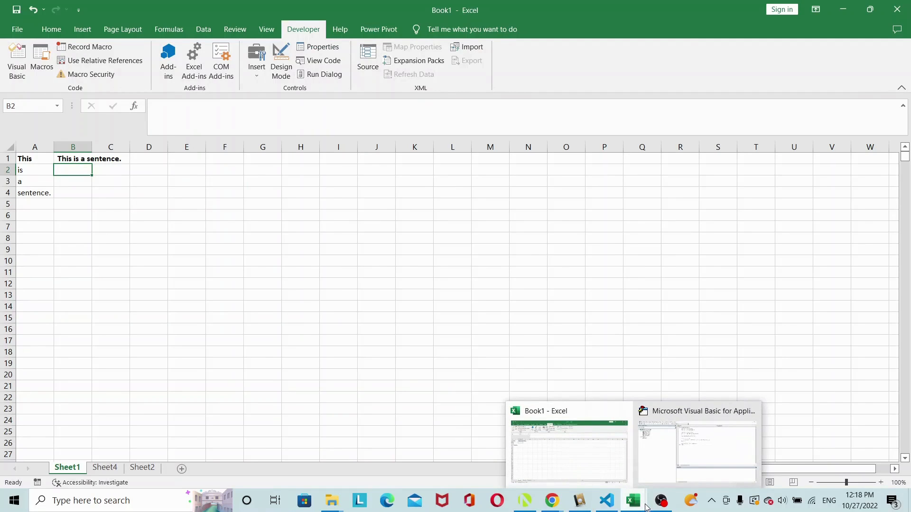
Step: Wrap the assignment as Trim(sentence), rerun, and verify B1 shows 'This is a sentence.' without a leading space
{"action": "left_click", "coordinate": [697, 441]}
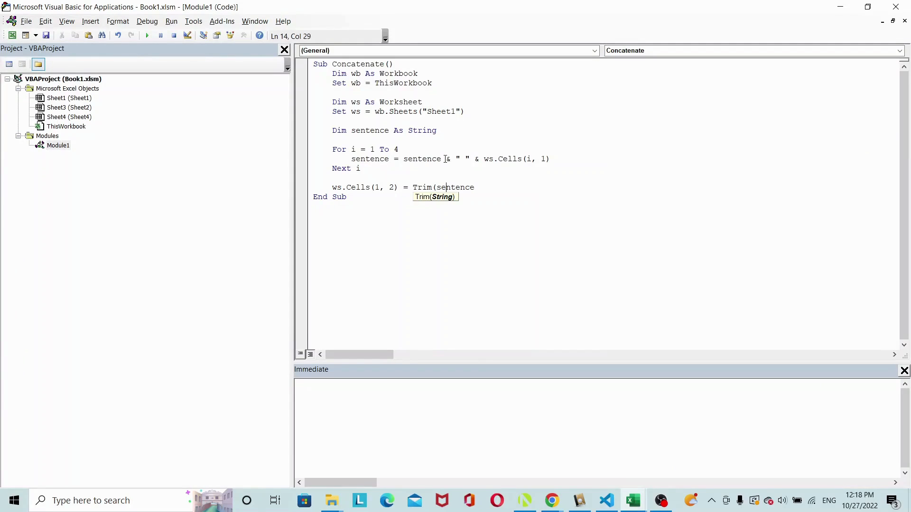
{"action": "type", "text": ")"}
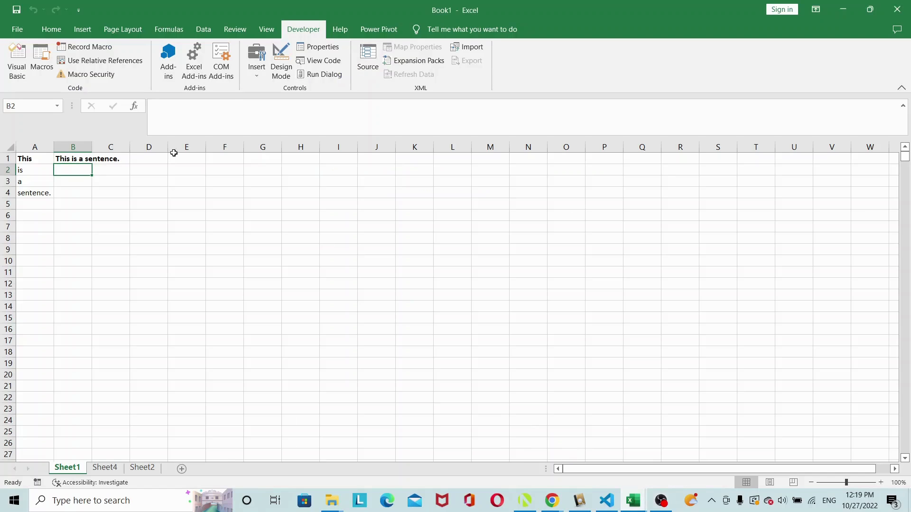
{"action": "left_click", "coordinate": [73, 159]}
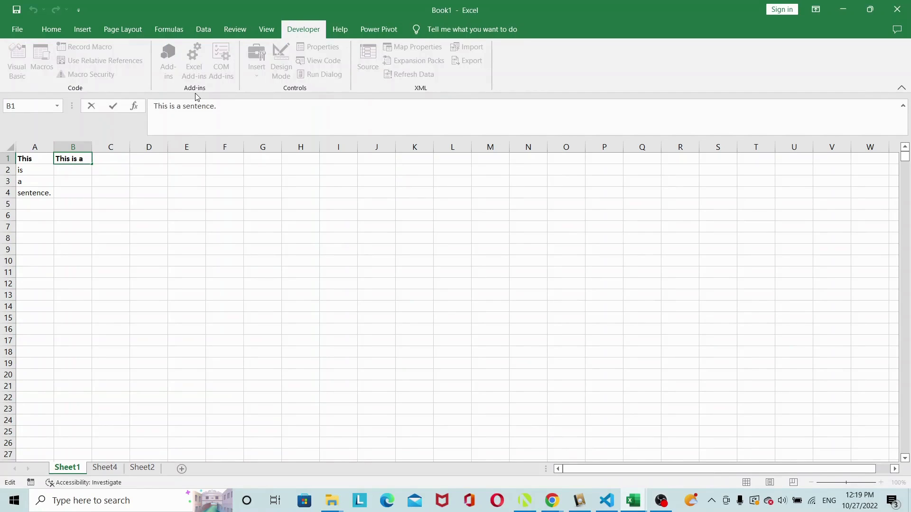
{"action": "mouse_move", "coordinate": [186, 134]}
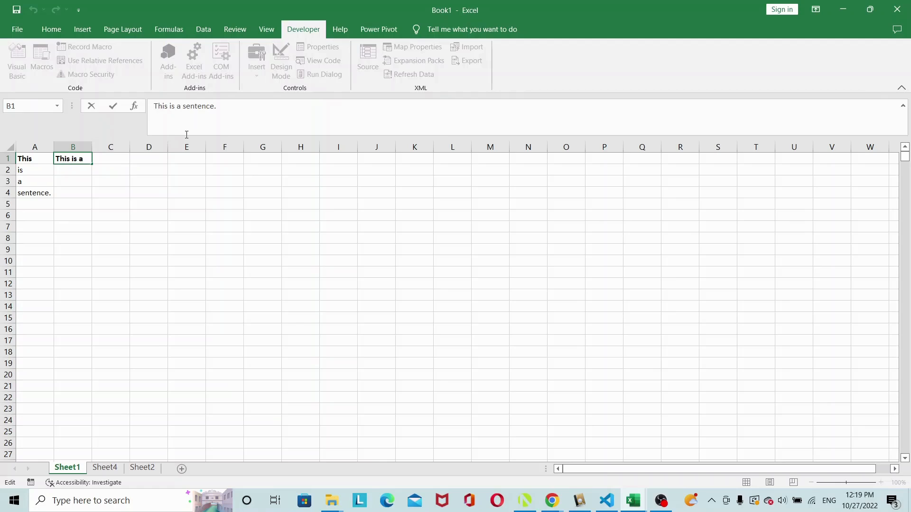